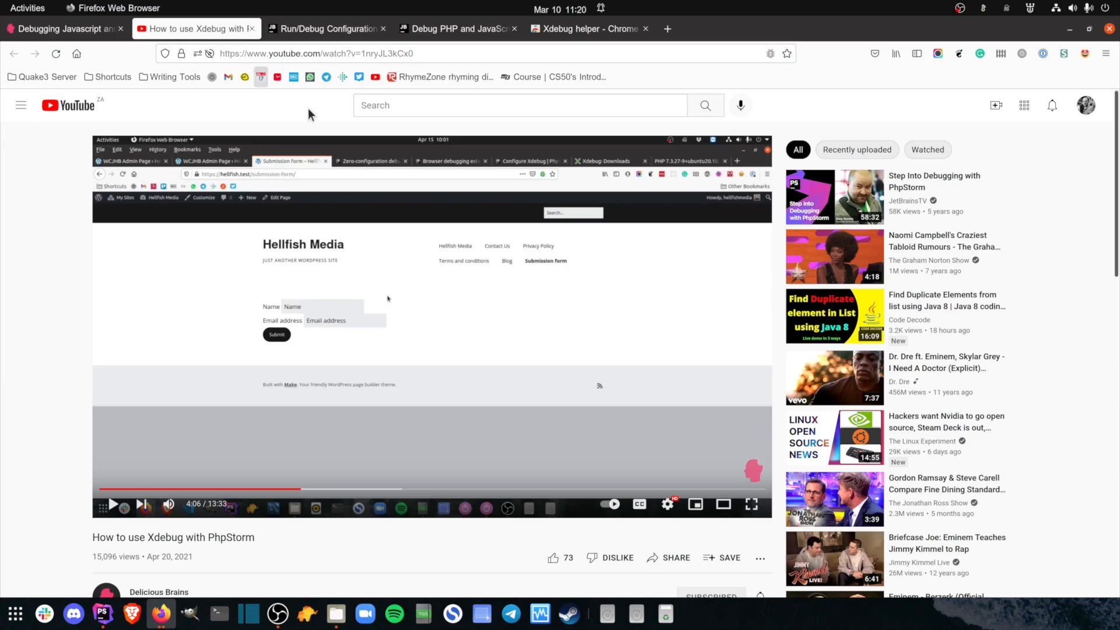
mouse_move(701, 378)
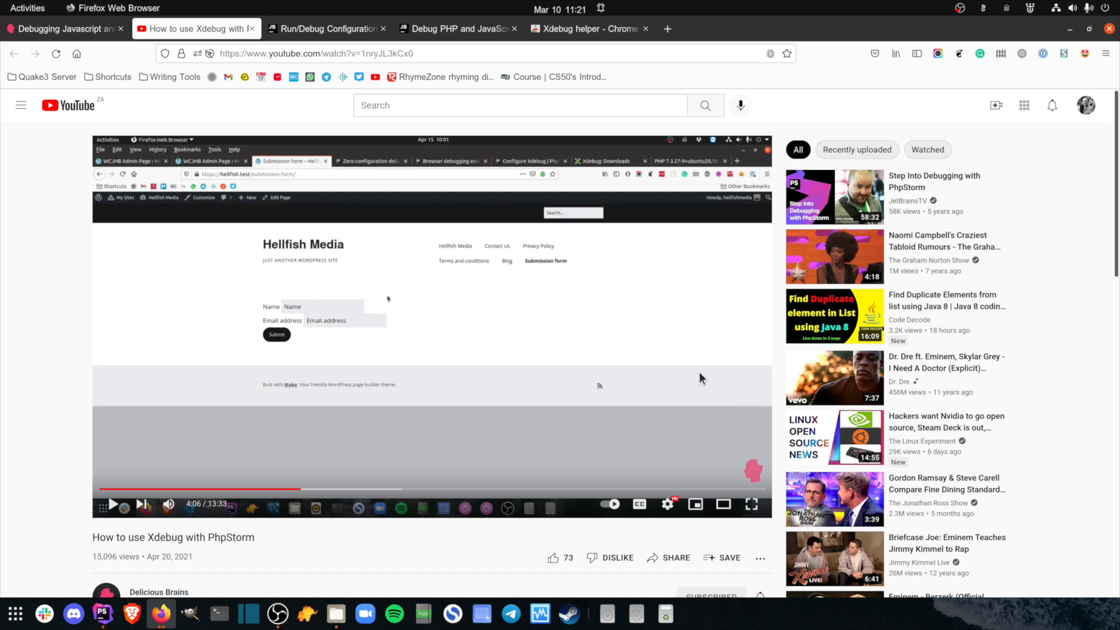
mouse_move(669, 361)
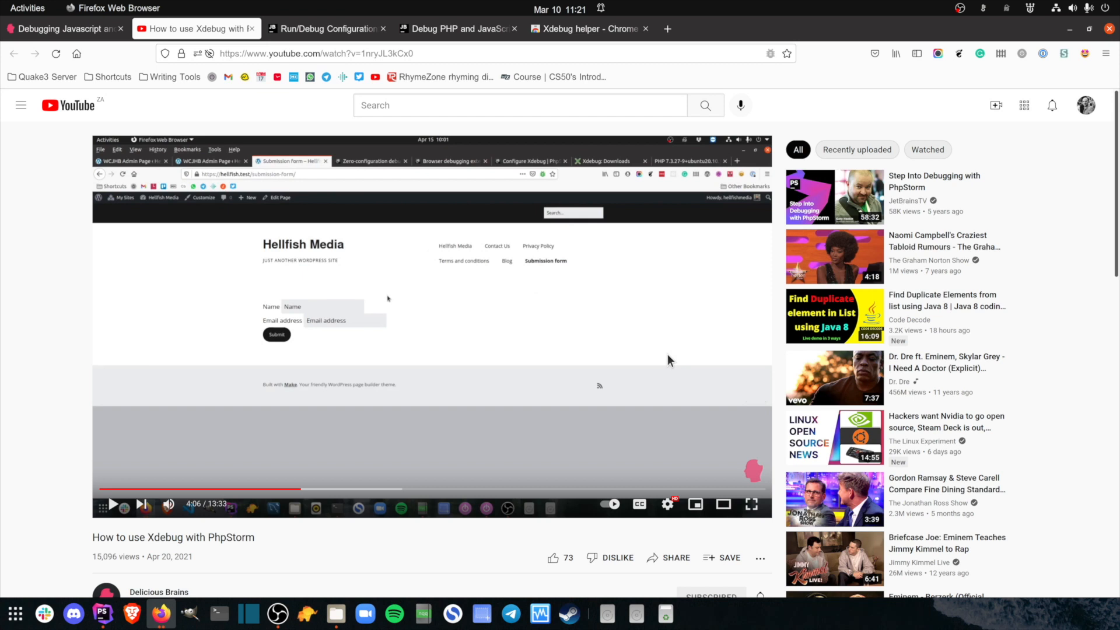
Step: Compare the JavaScript Debug and PHP debugging docs, then bring up the Xdebug helper extension page
click(326, 28)
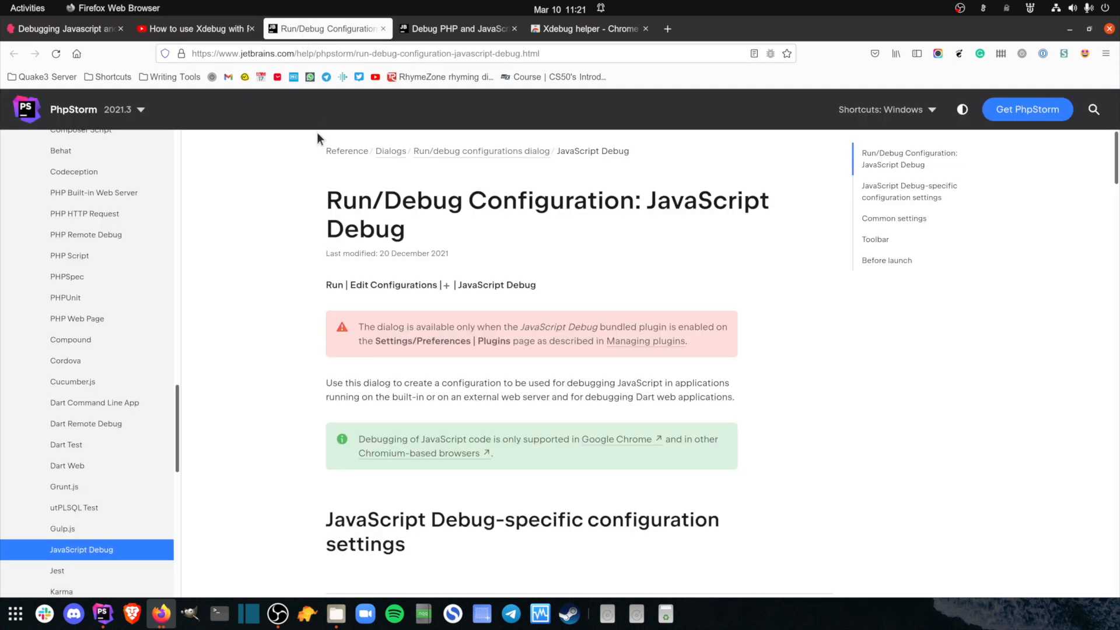
mouse_move(280, 273)
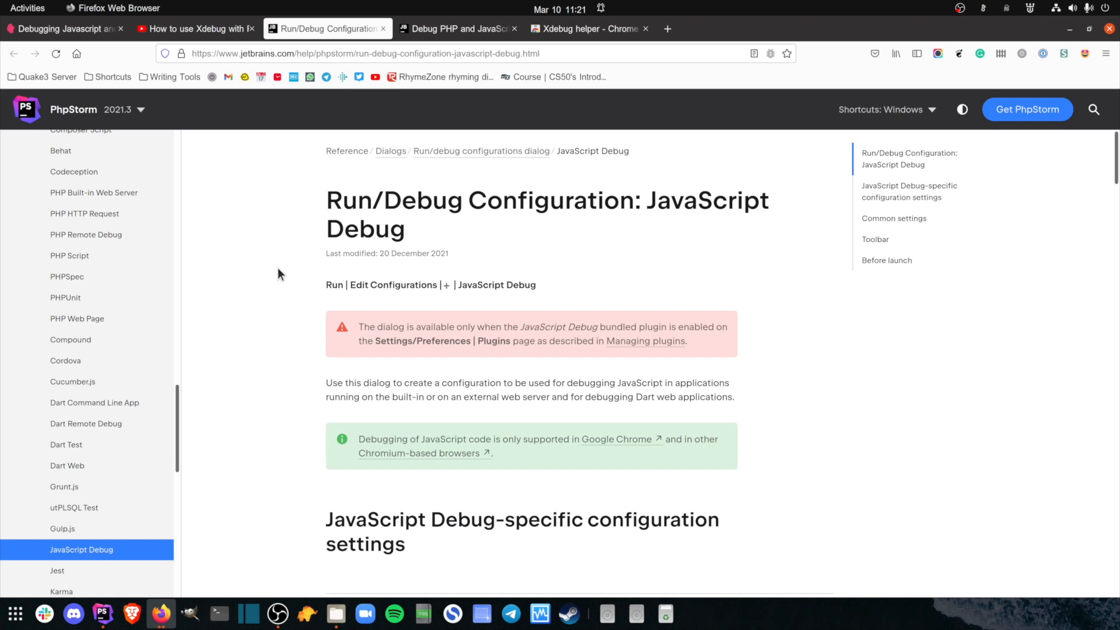
click(458, 28)
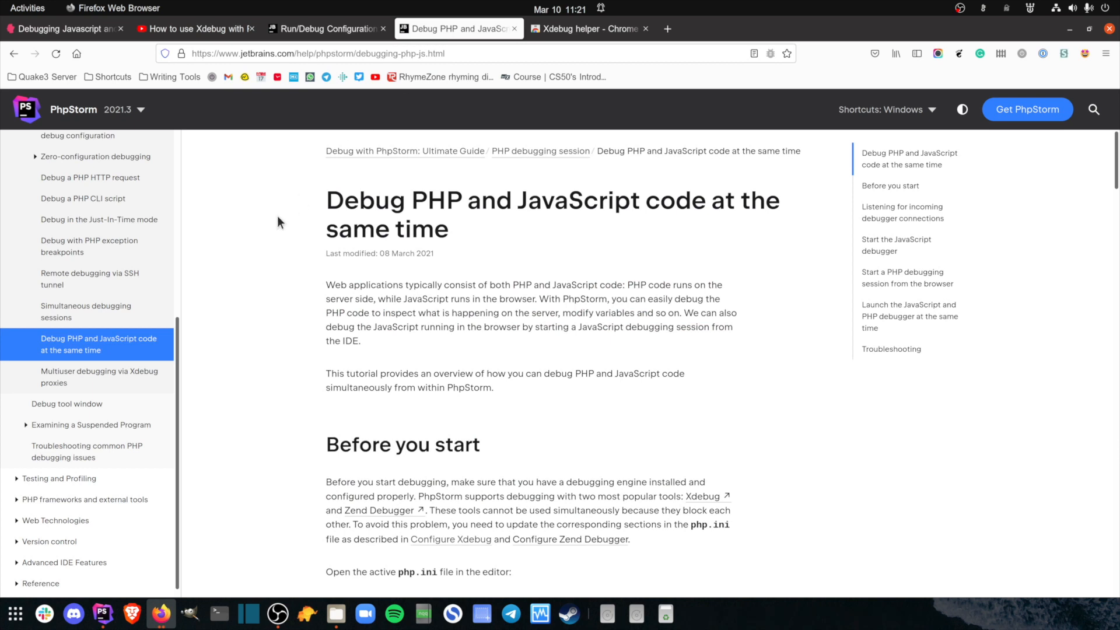
mouse_move(64, 28)
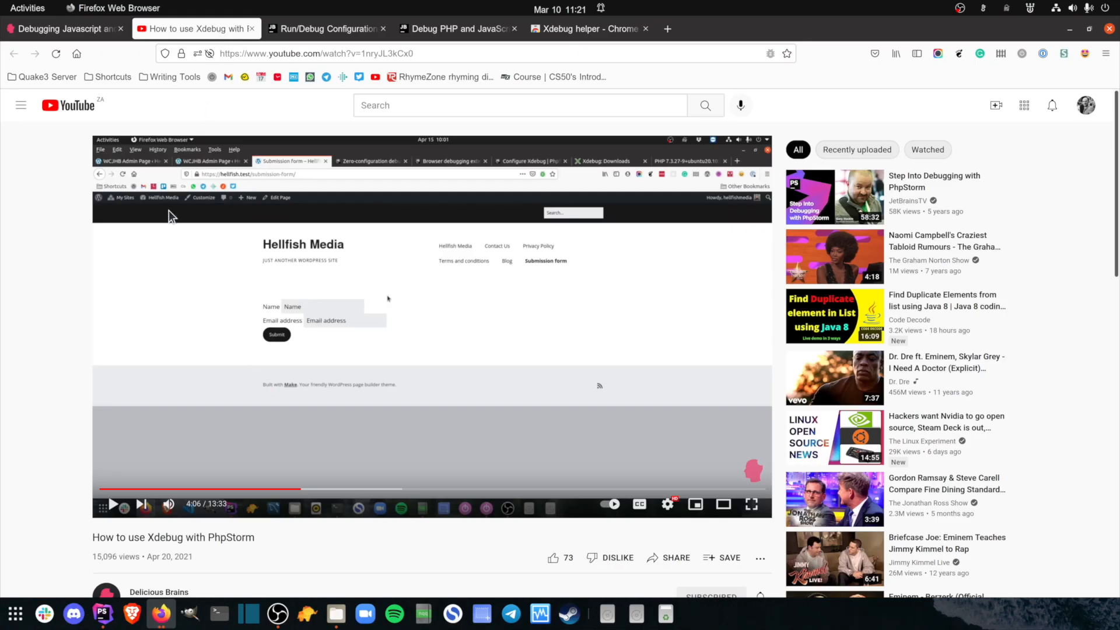
mouse_move(161, 275)
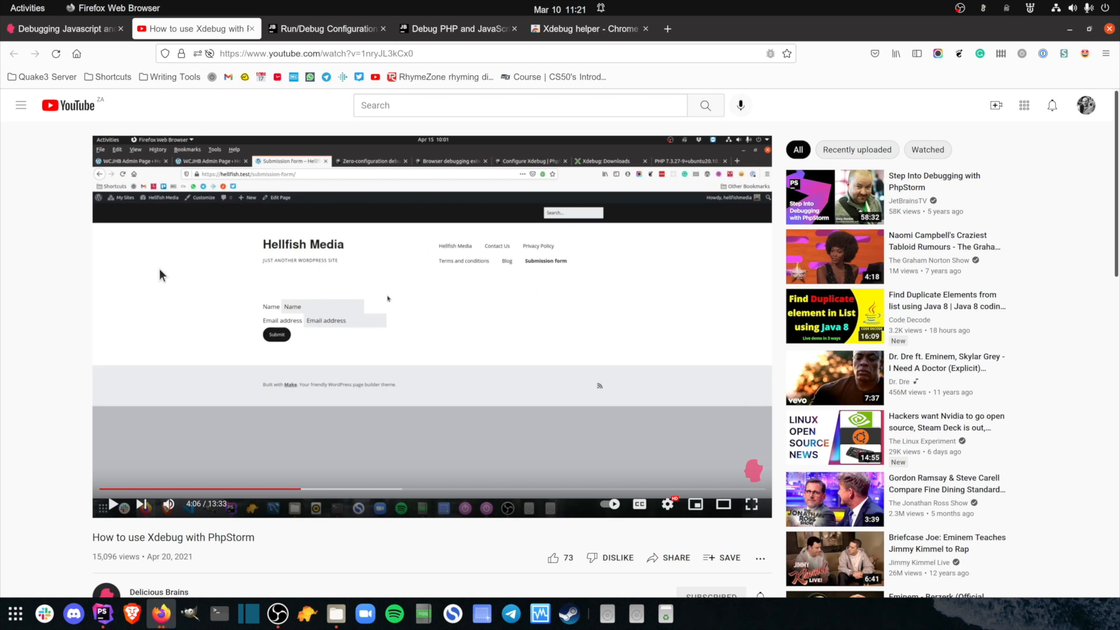
mouse_move(229, 87)
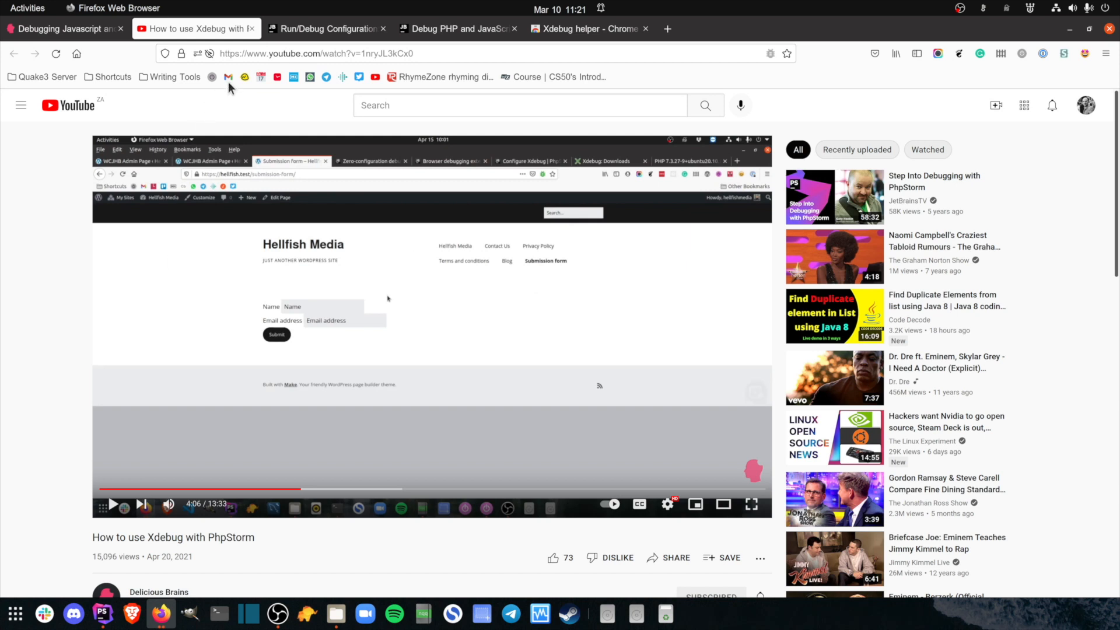
click(325, 29)
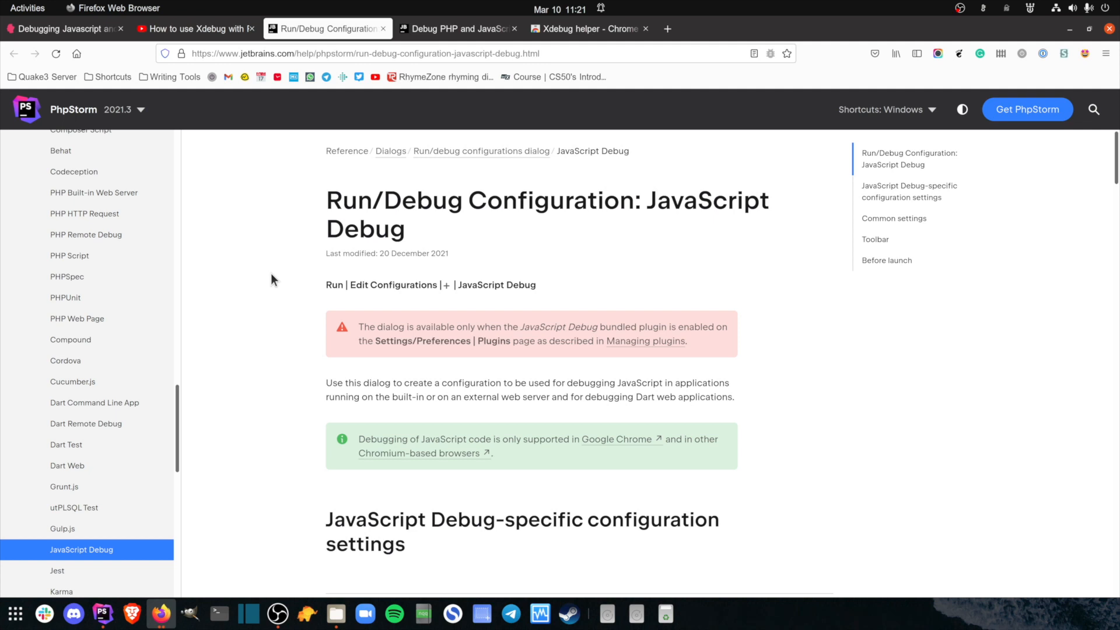
mouse_move(567, 42)
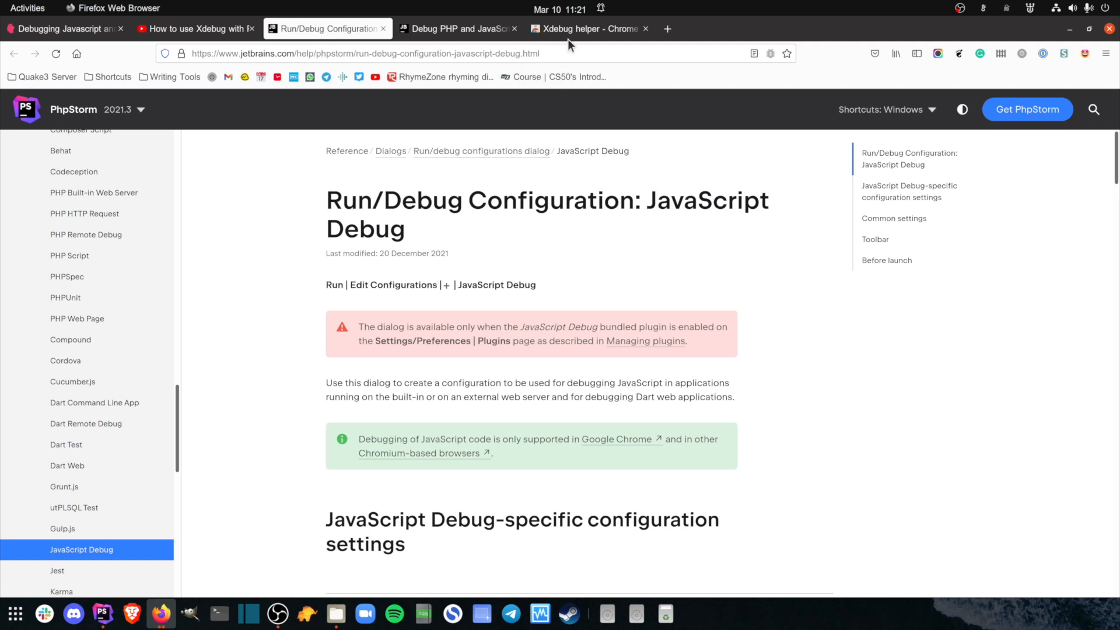
click(586, 28)
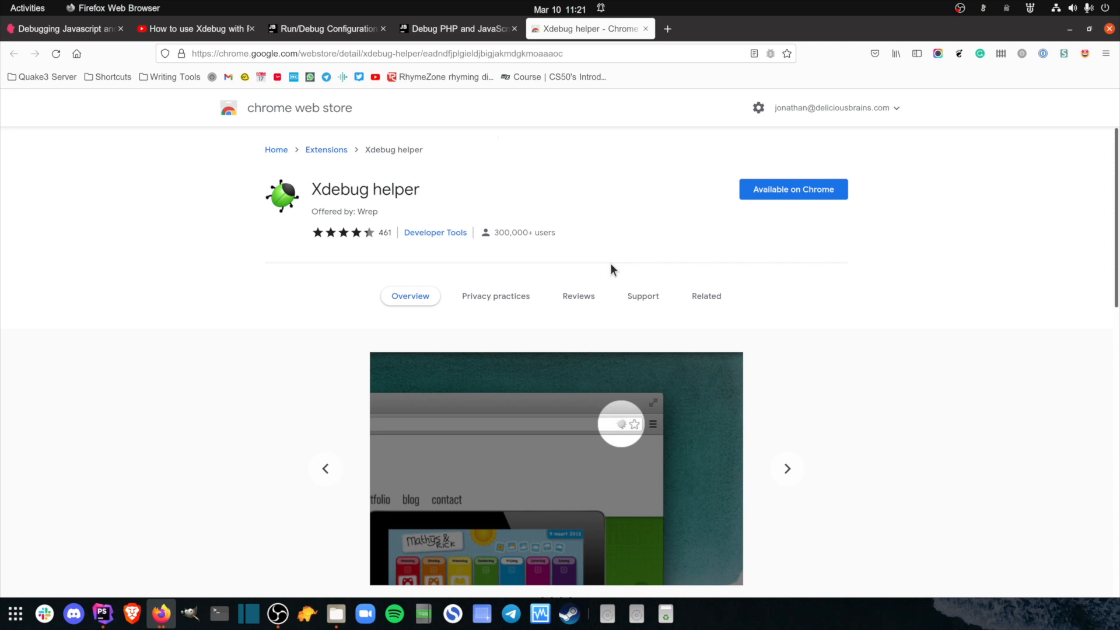
click(102, 613)
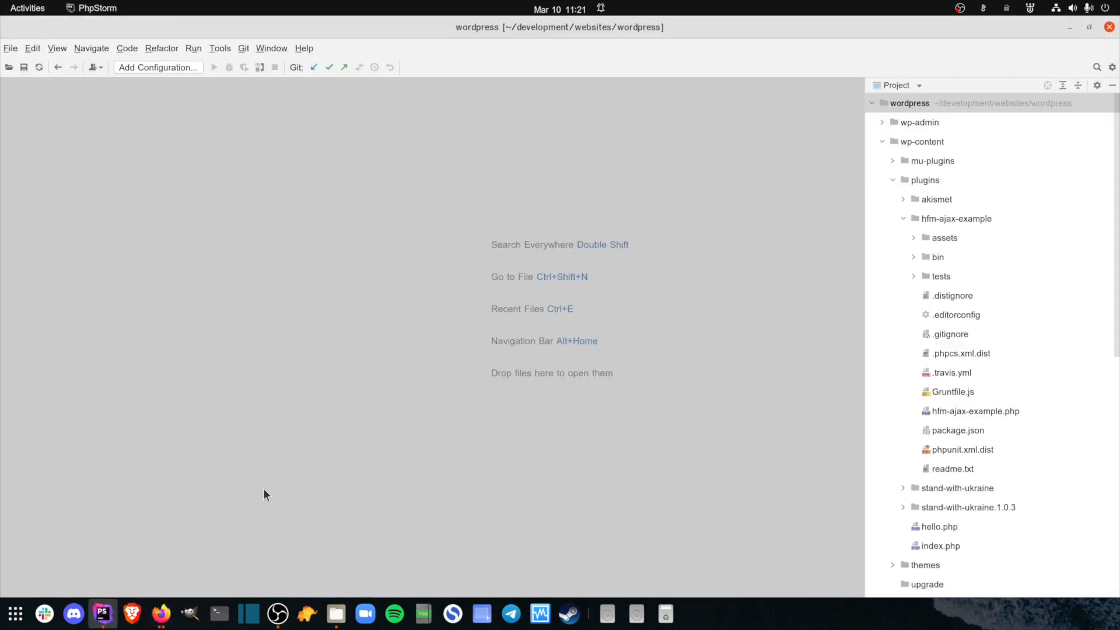
mouse_move(368, 451)
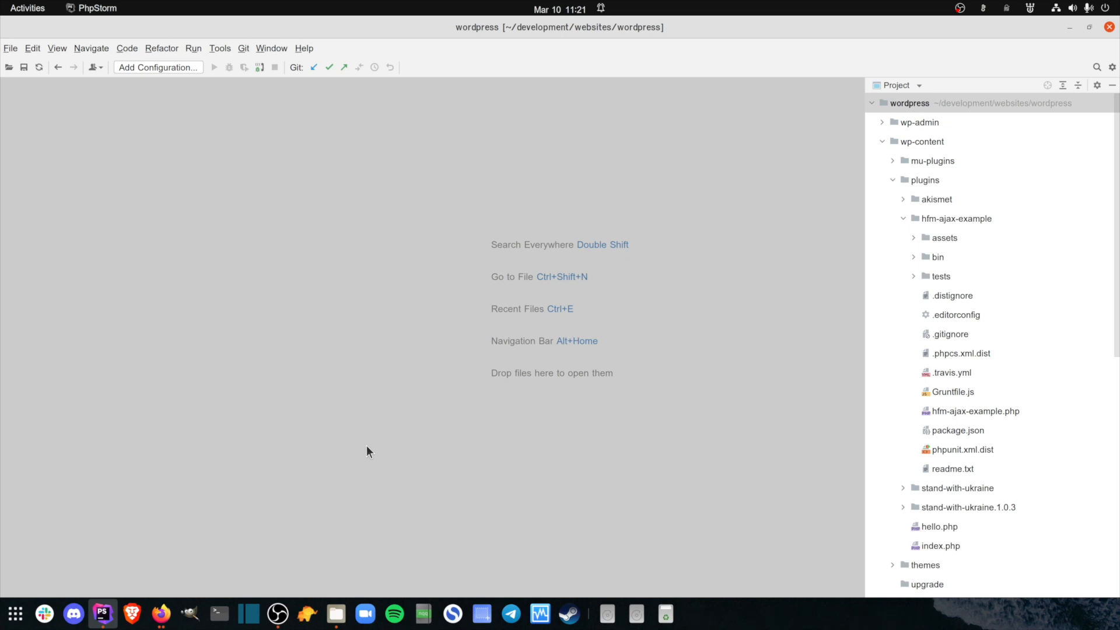
mouse_move(259, 150)
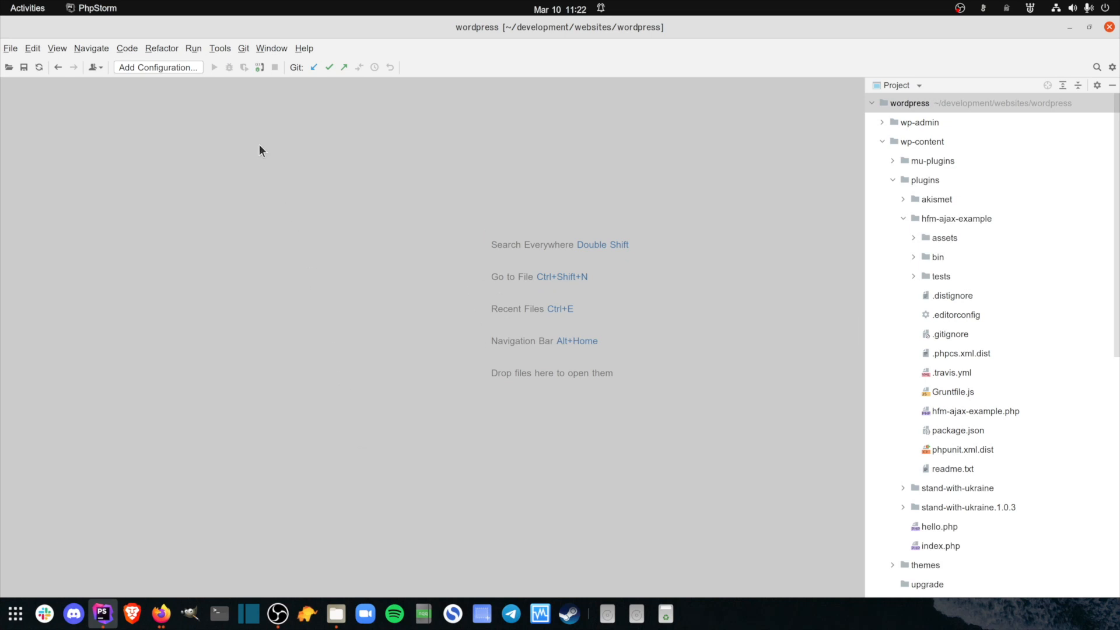
click(193, 47)
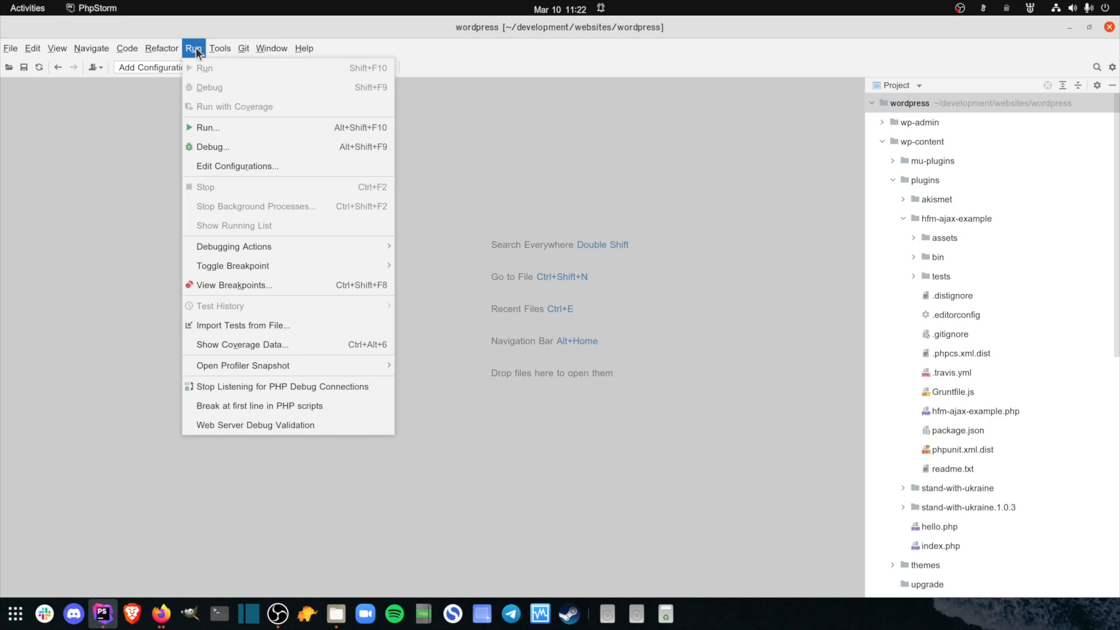
mouse_move(236, 166)
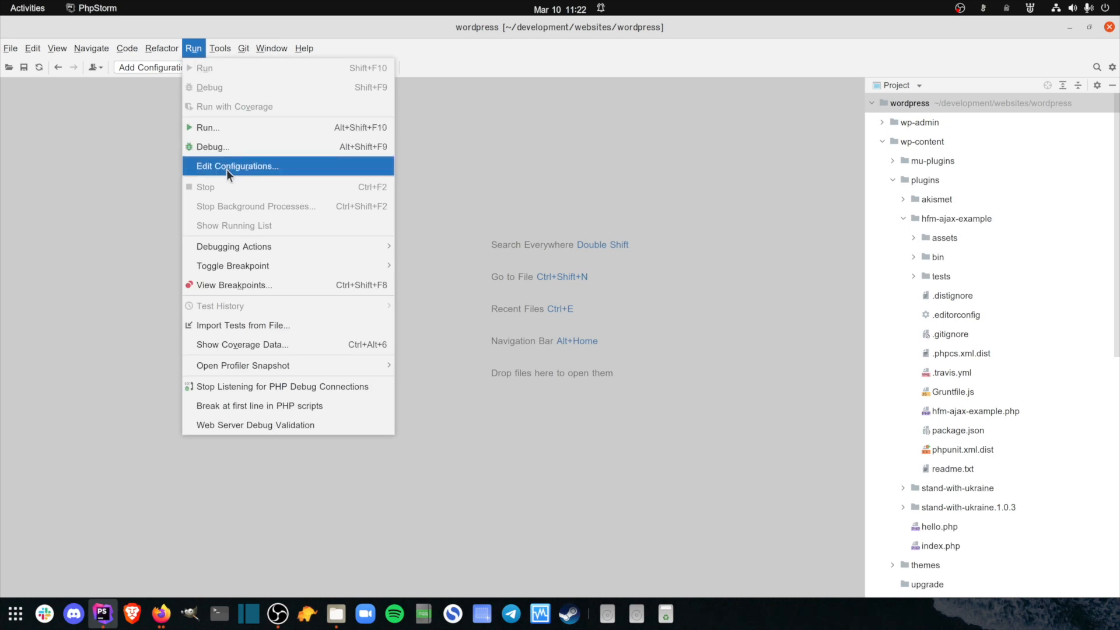
click(236, 165)
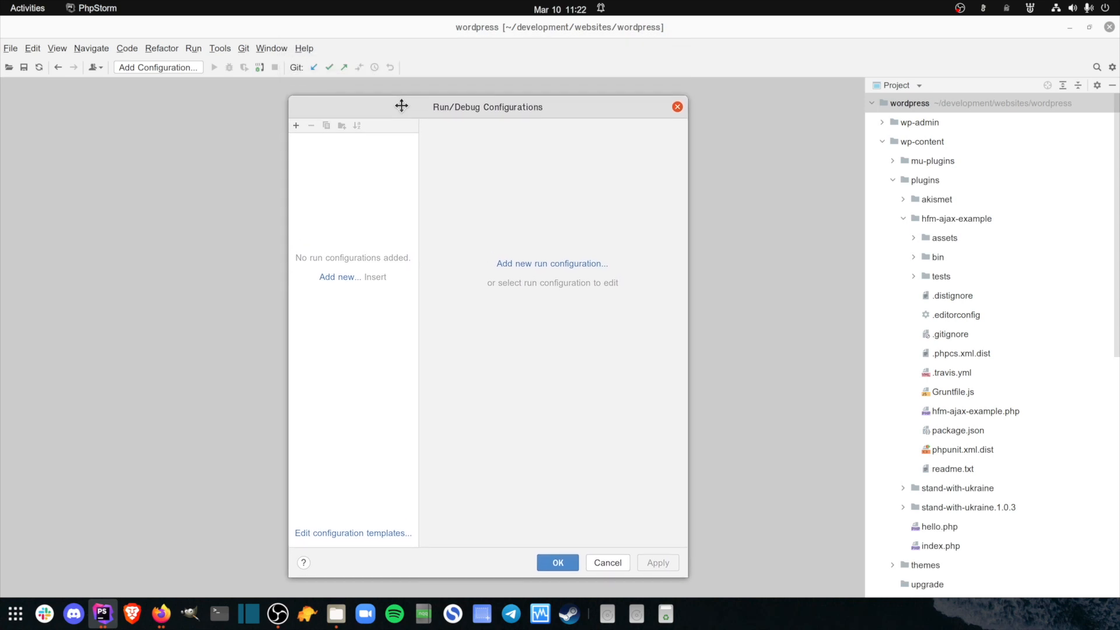
mouse_move(392, 191)
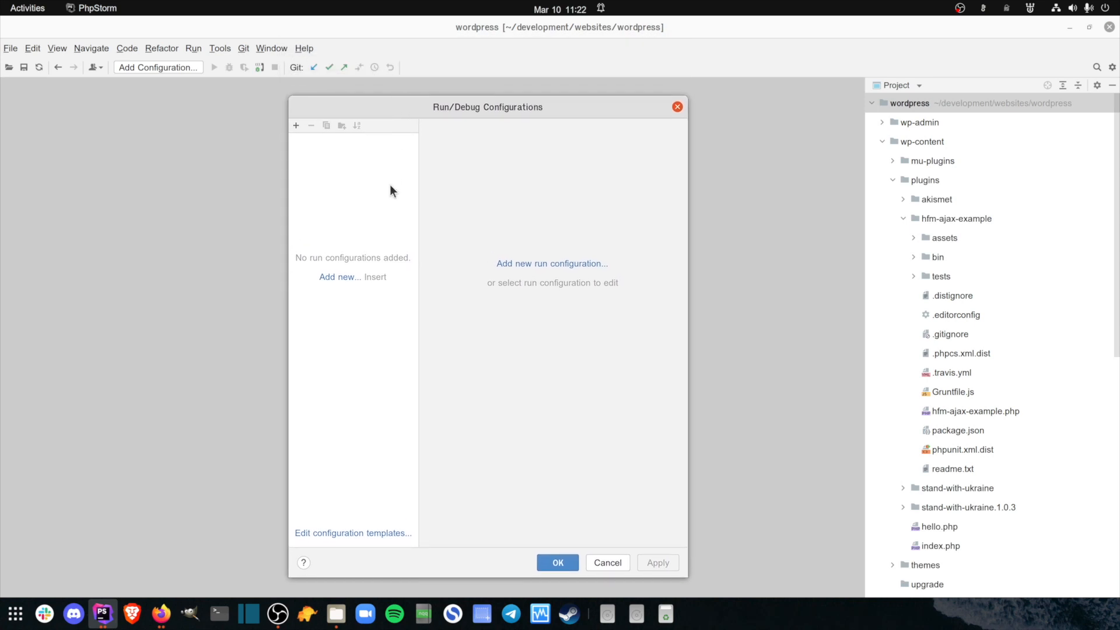
mouse_move(345, 150)
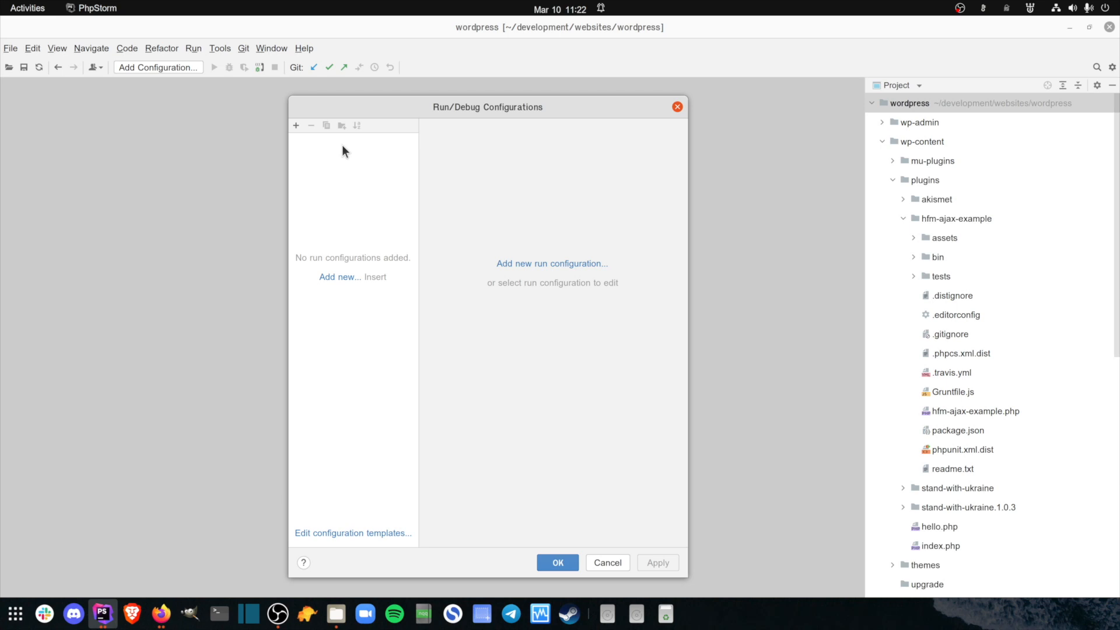
click(295, 126)
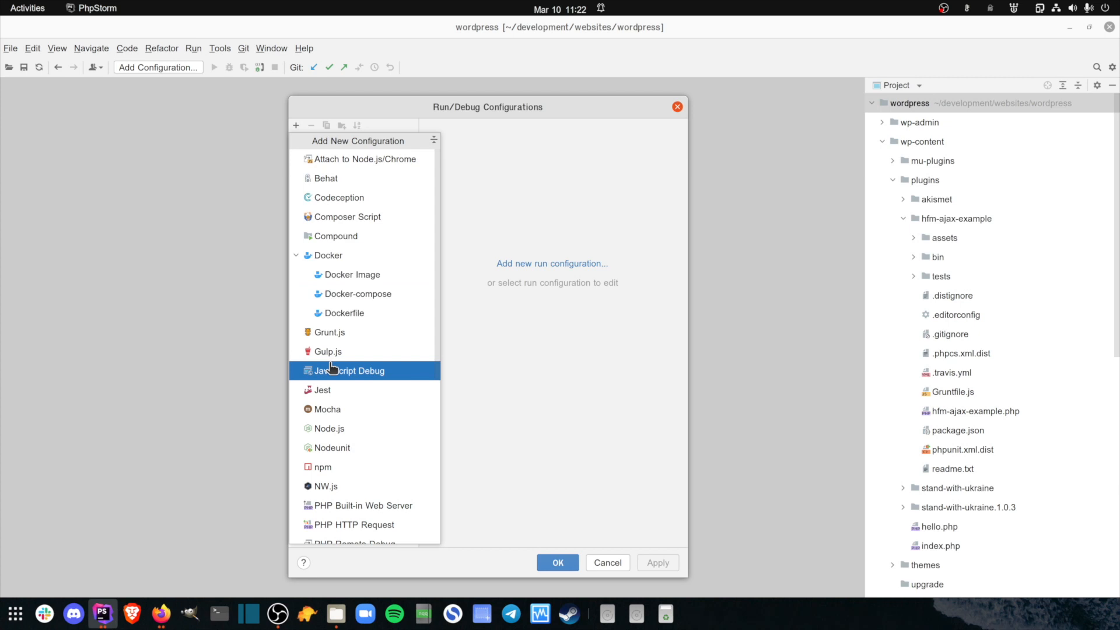
click(351, 370)
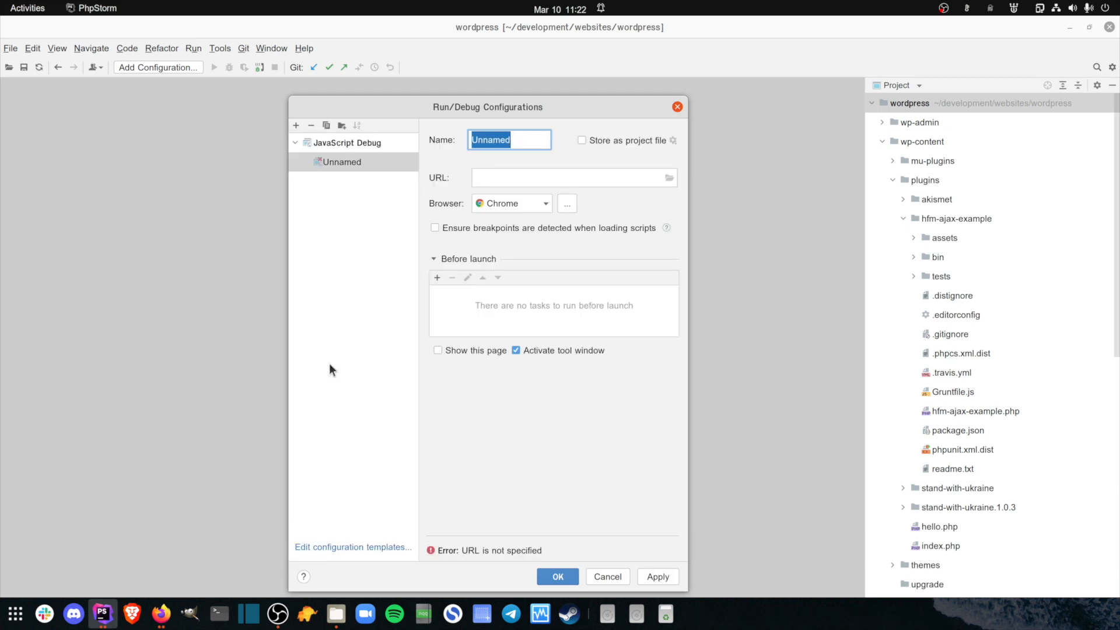
mouse_move(507, 294)
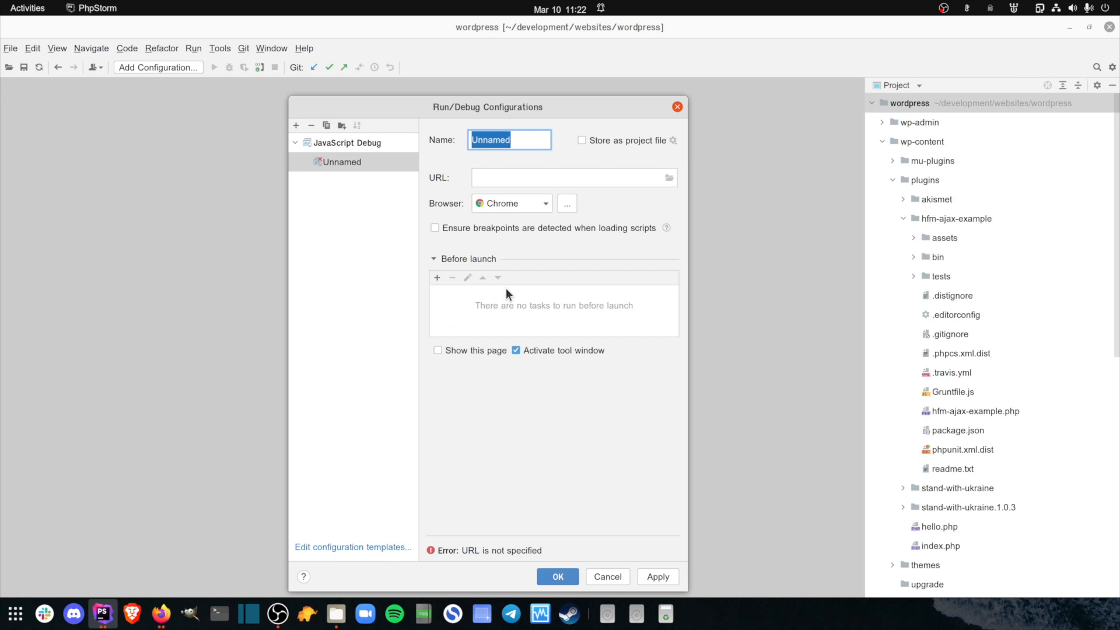
text(WordPress)
click(574, 178)
text(h)
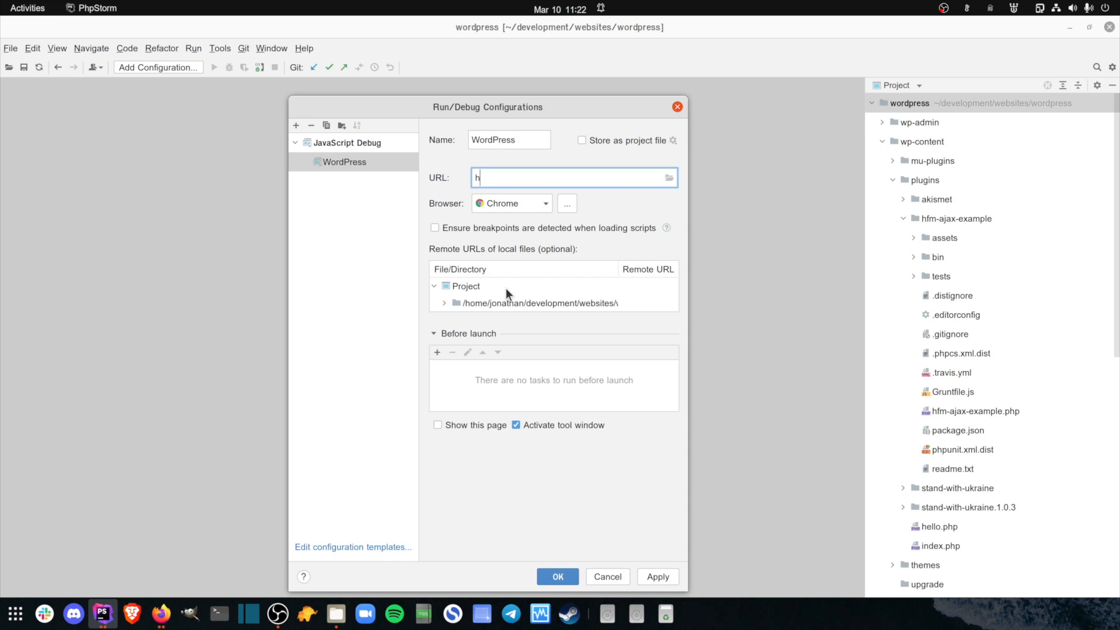
text(ttps://wordpress.test)
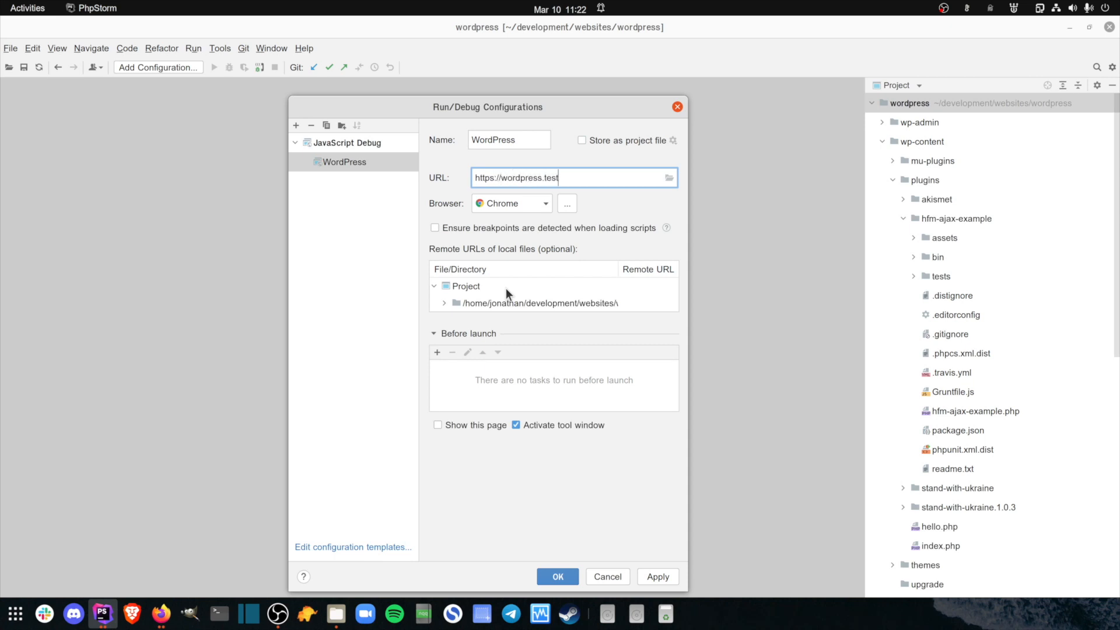
mouse_move(542, 545)
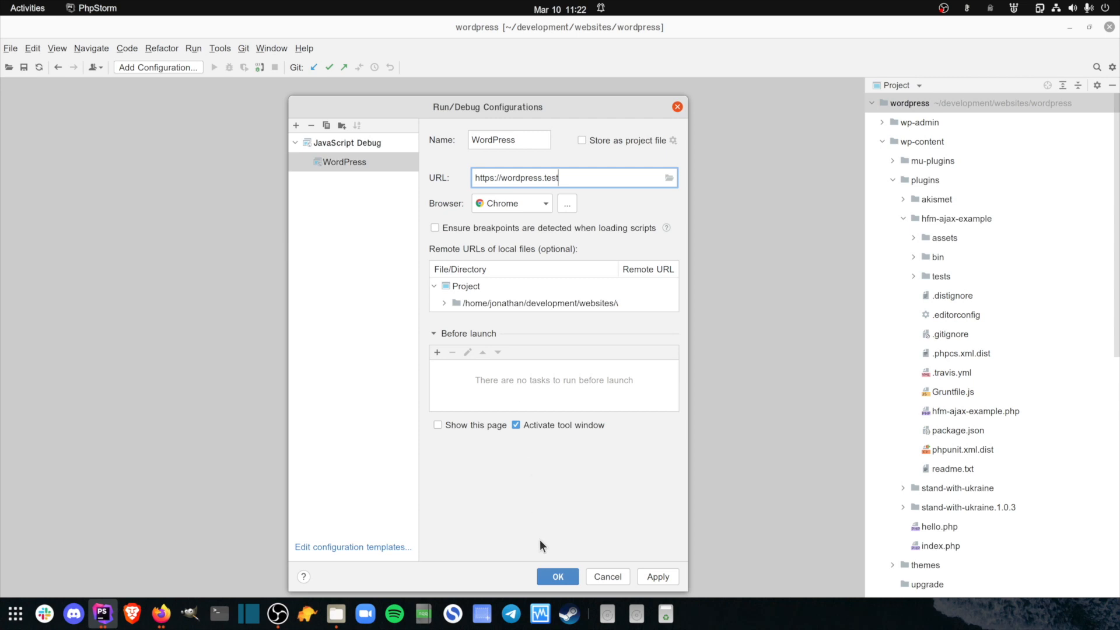
click(558, 576)
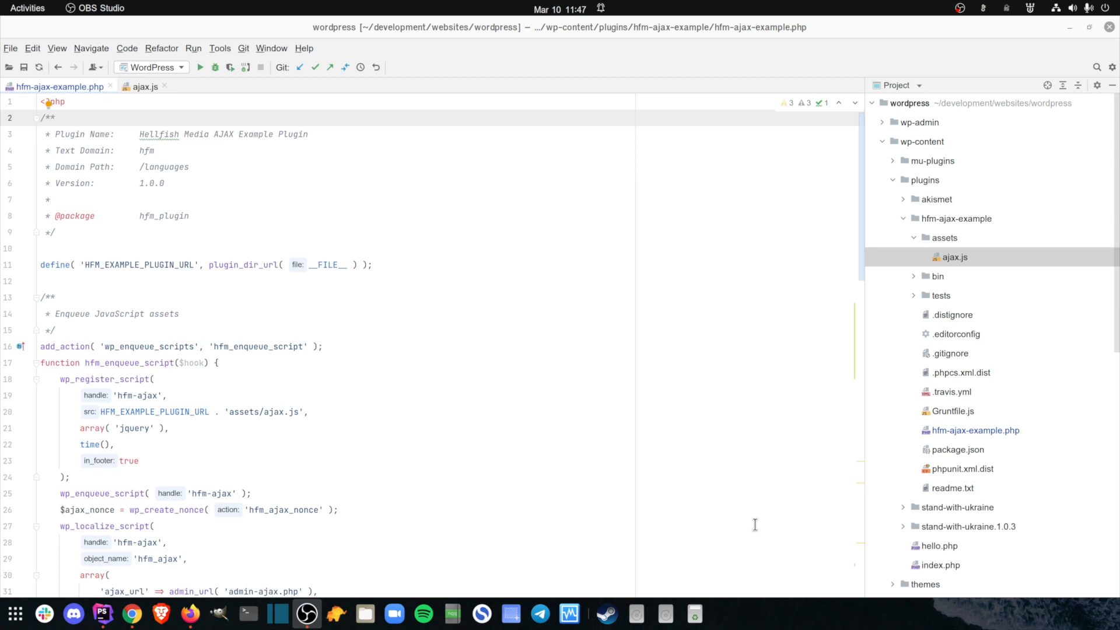
mouse_move(497, 391)
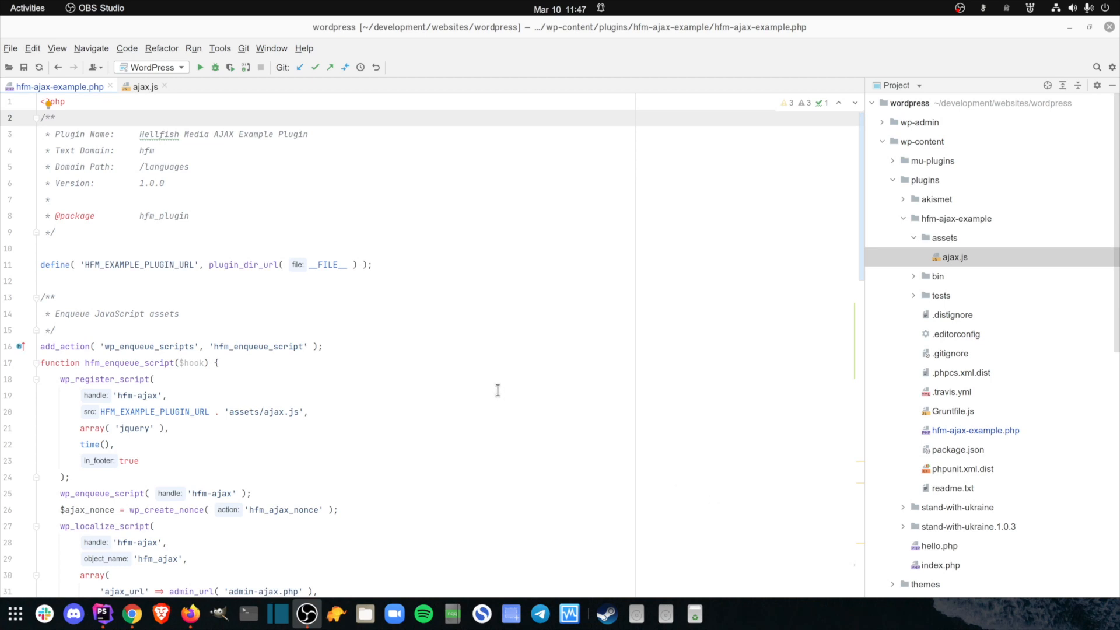
Step: Scroll through the plugin PHP file, then open ajax.js to review its AJAX submit handler
scroll(down, 3)
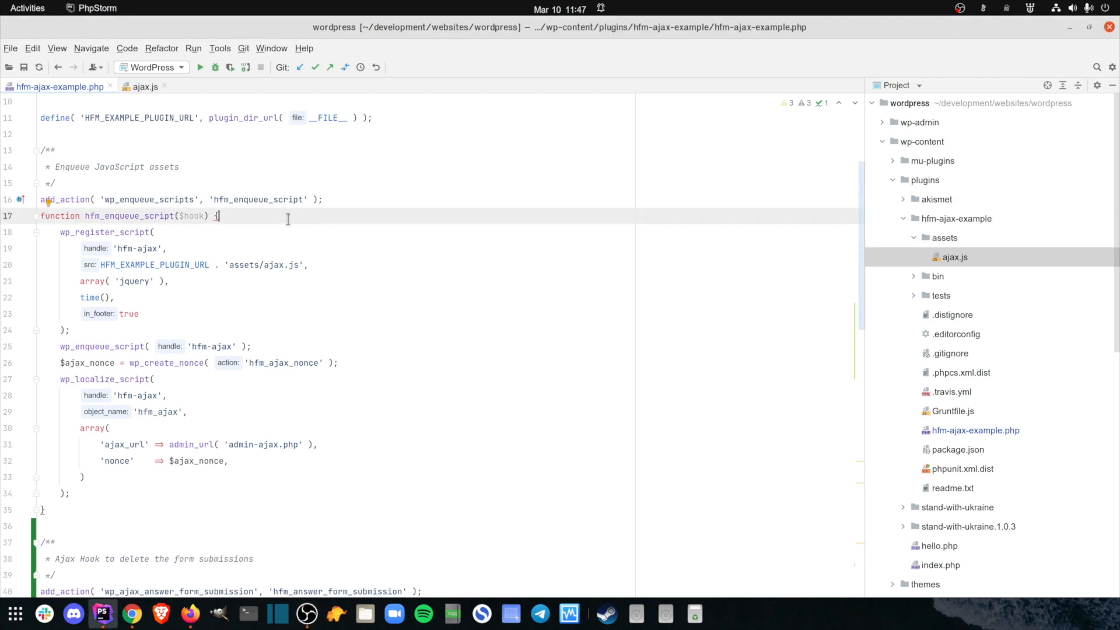
scroll(down, 3)
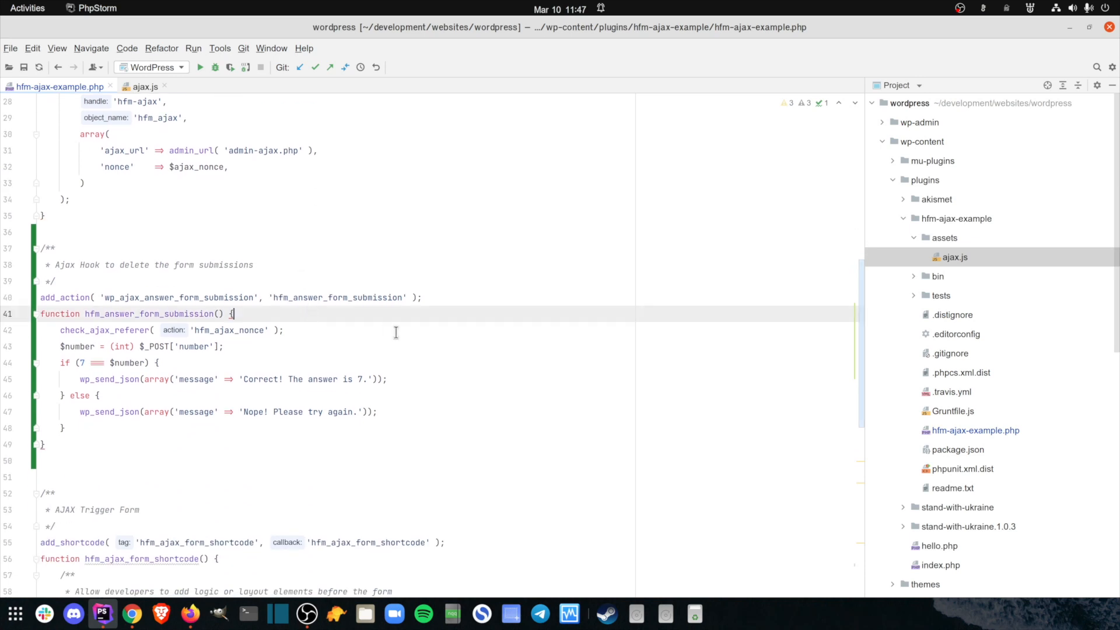
scroll(down, 3)
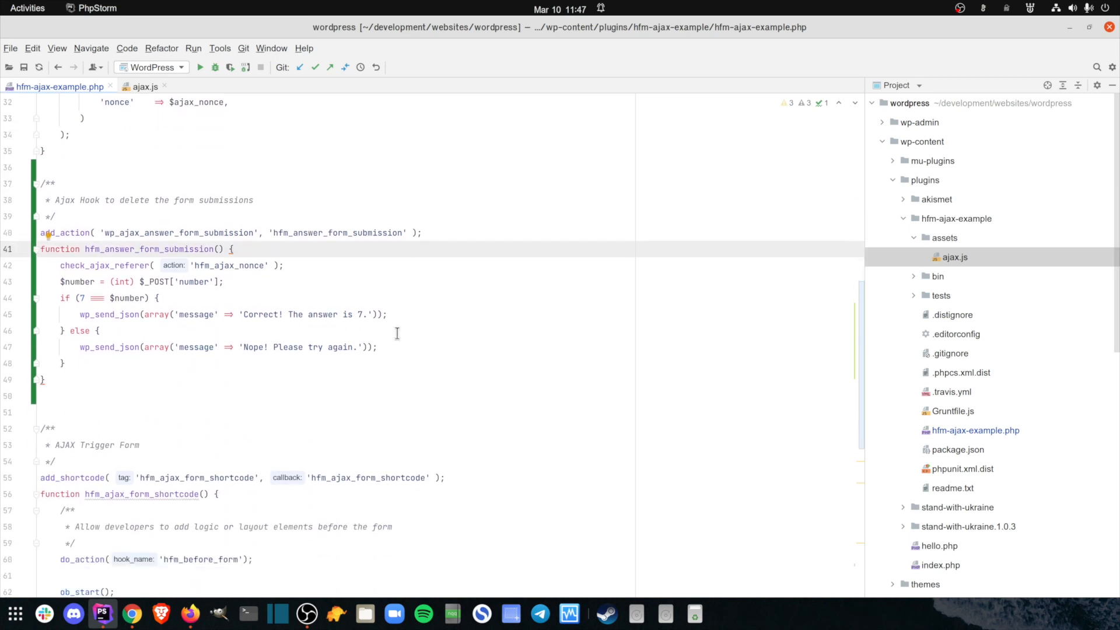
scroll(down, 3)
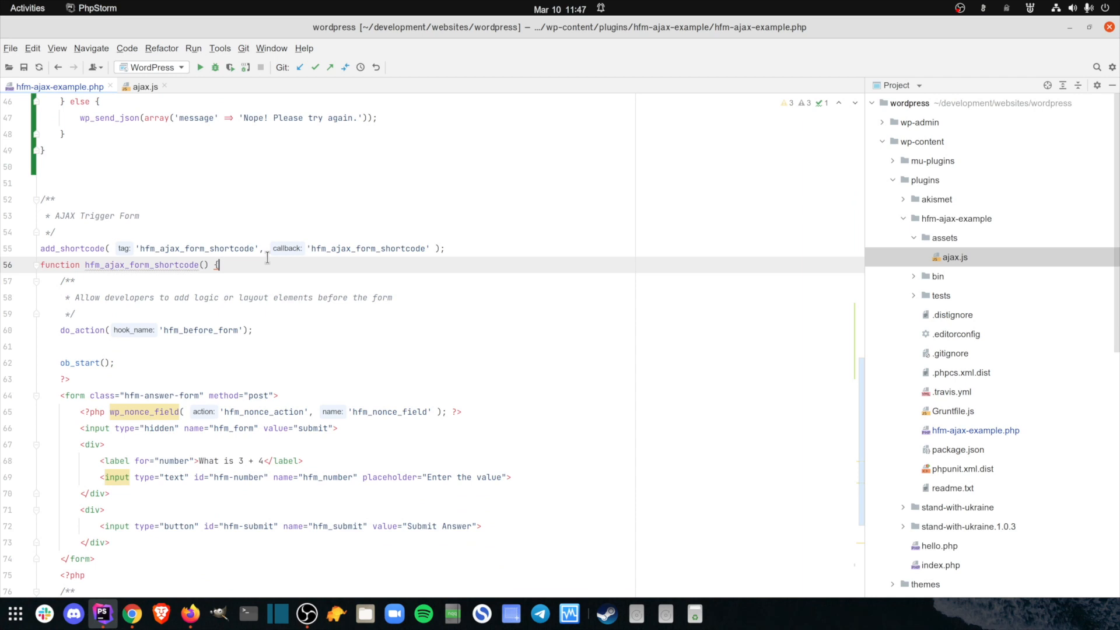
mouse_move(172, 125)
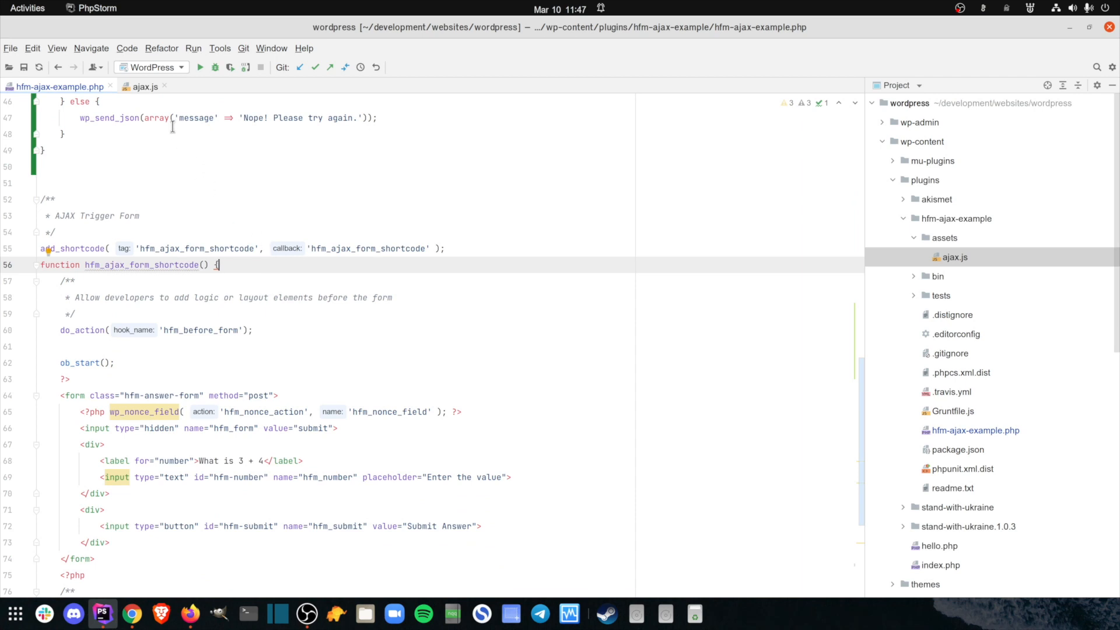
click(143, 87)
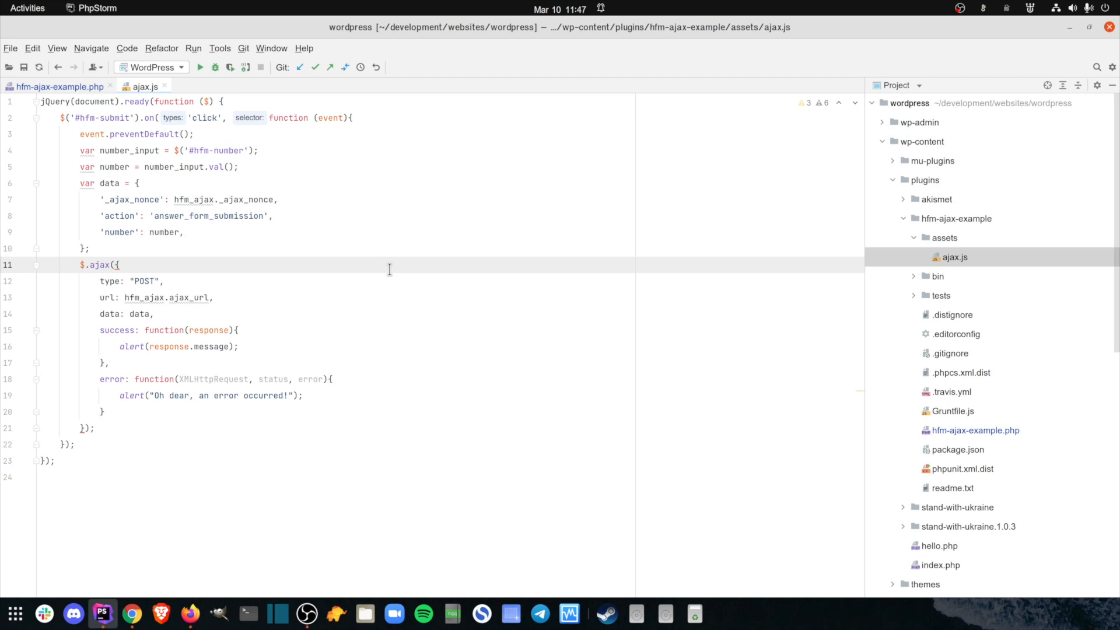
click(414, 346)
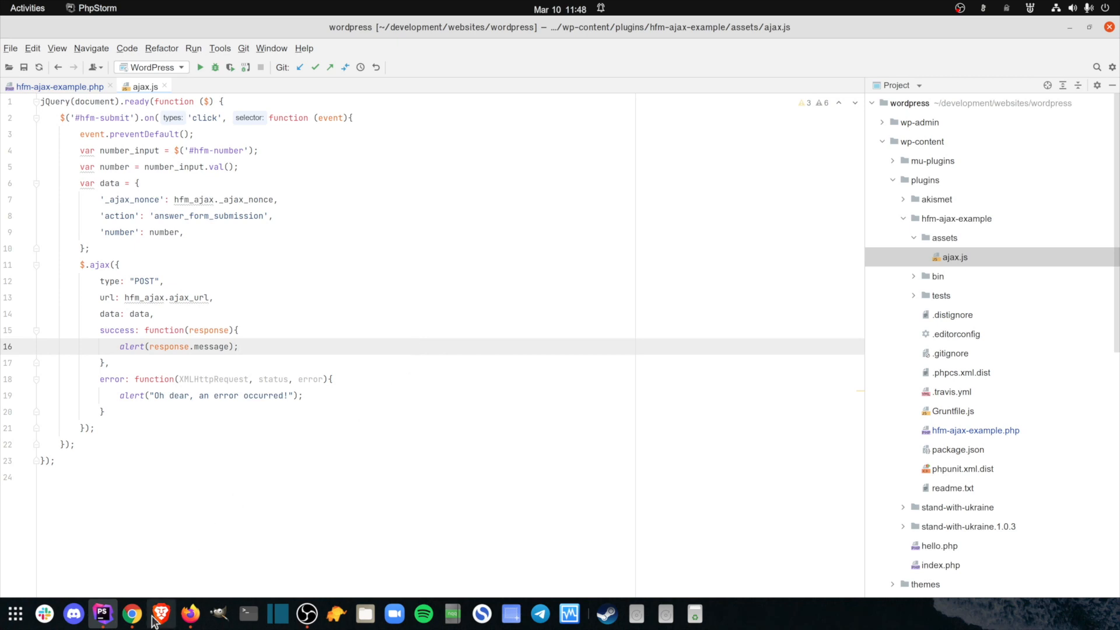
Step: Submit 7 on the Form Post quiz and dismiss the 'Oh dear, an error occurred!' alert
click(131, 615)
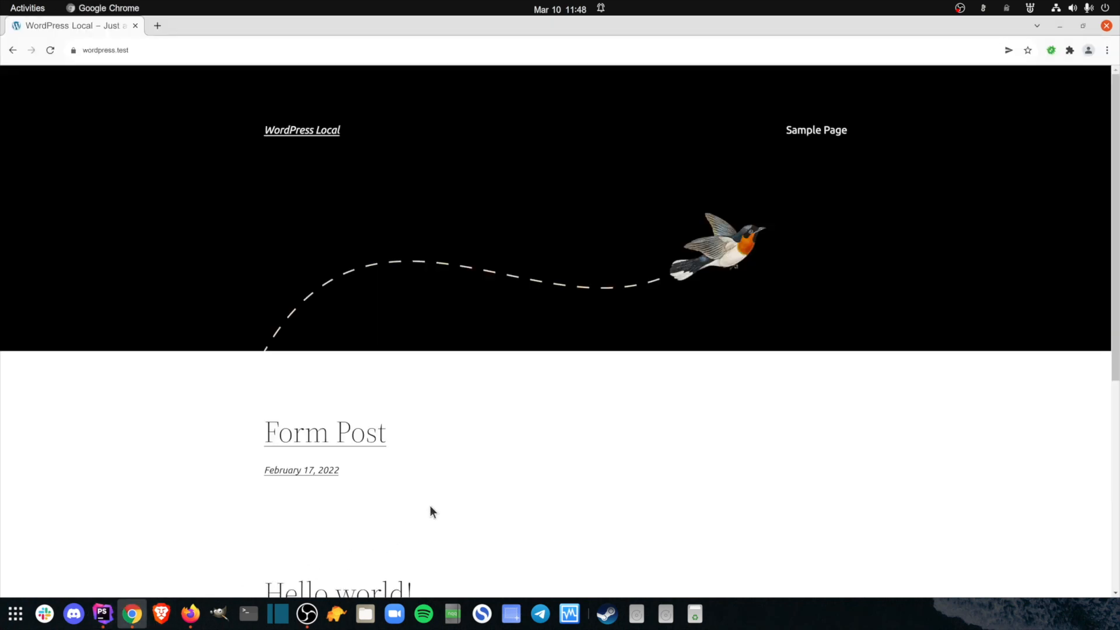
mouse_move(347, 444)
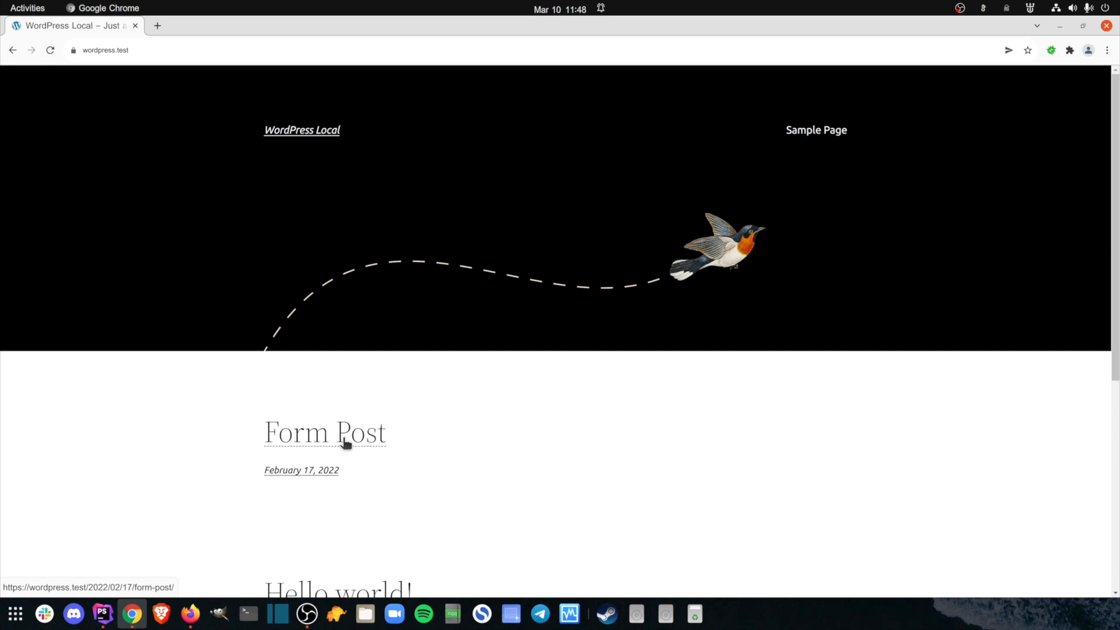
click(325, 432)
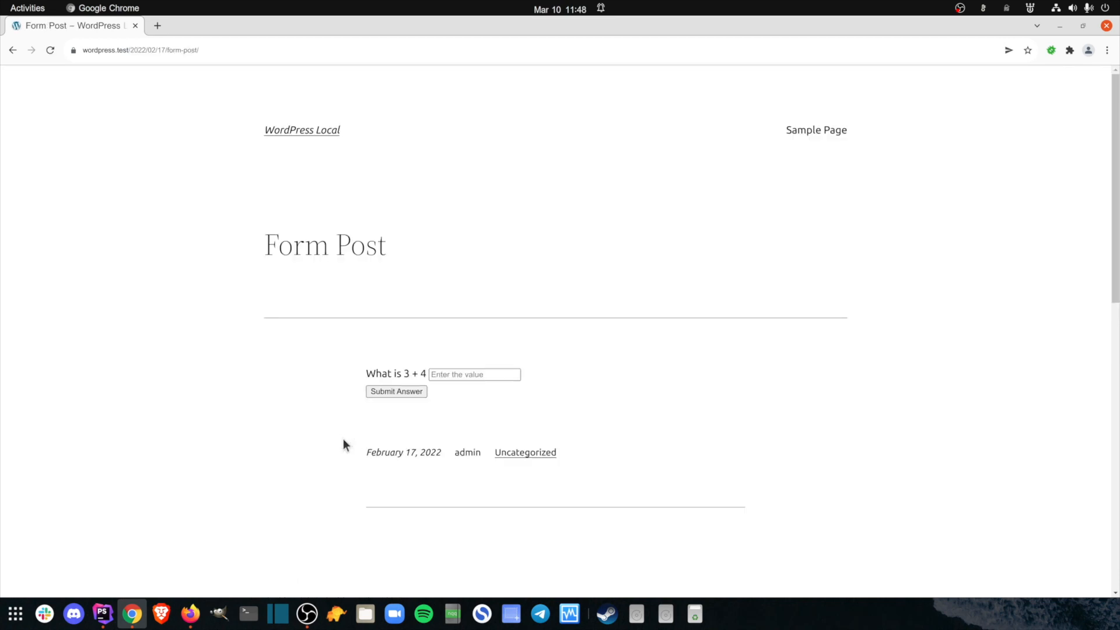
click(474, 374)
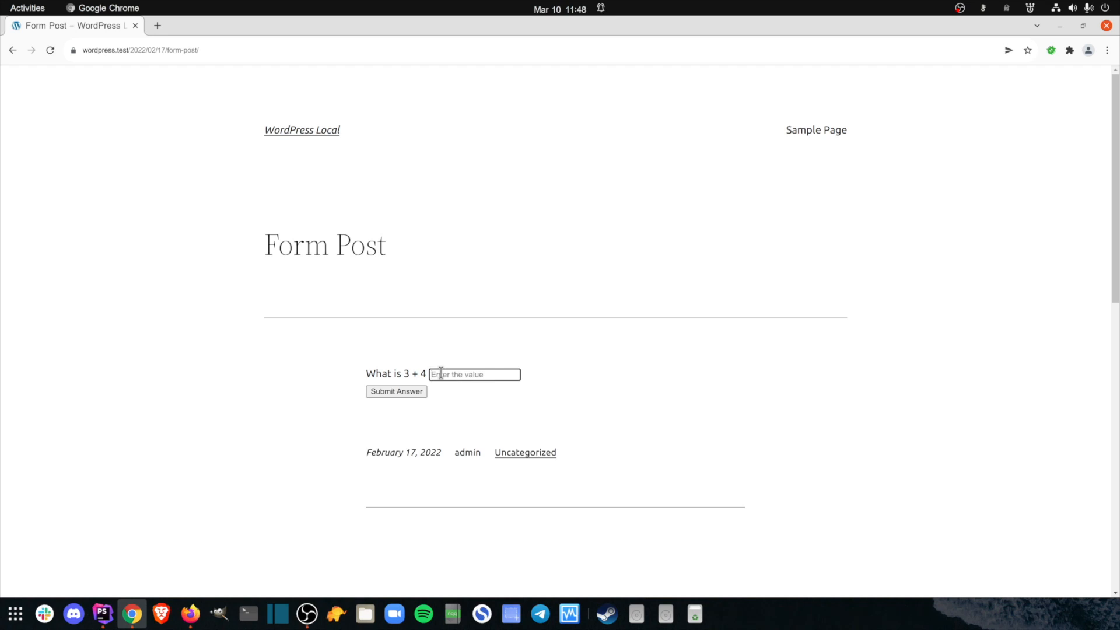
text(7)
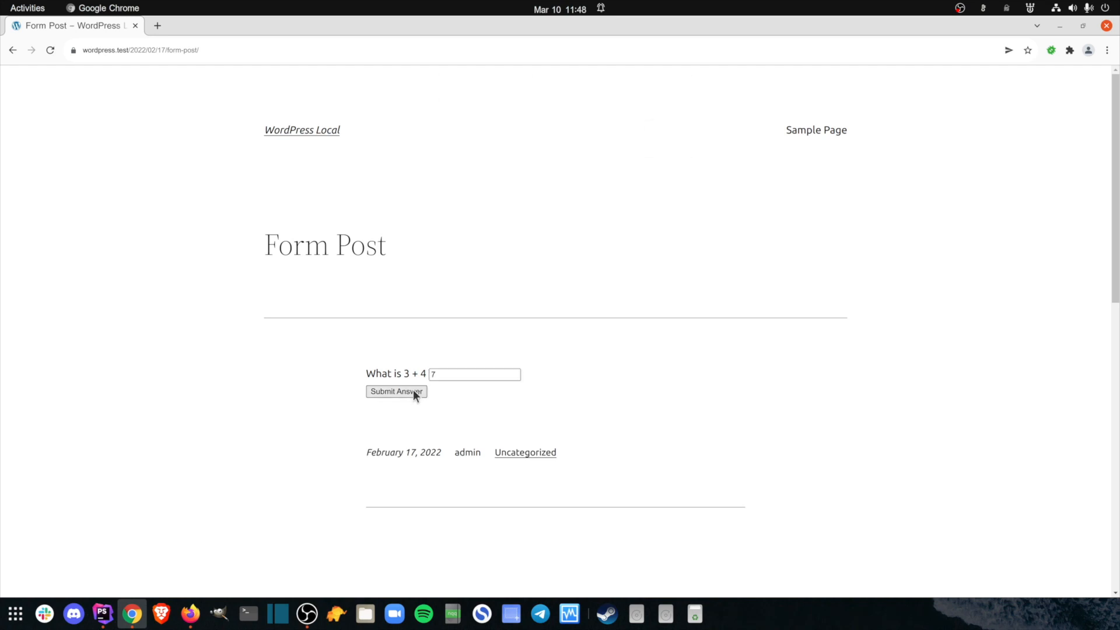
click(395, 392)
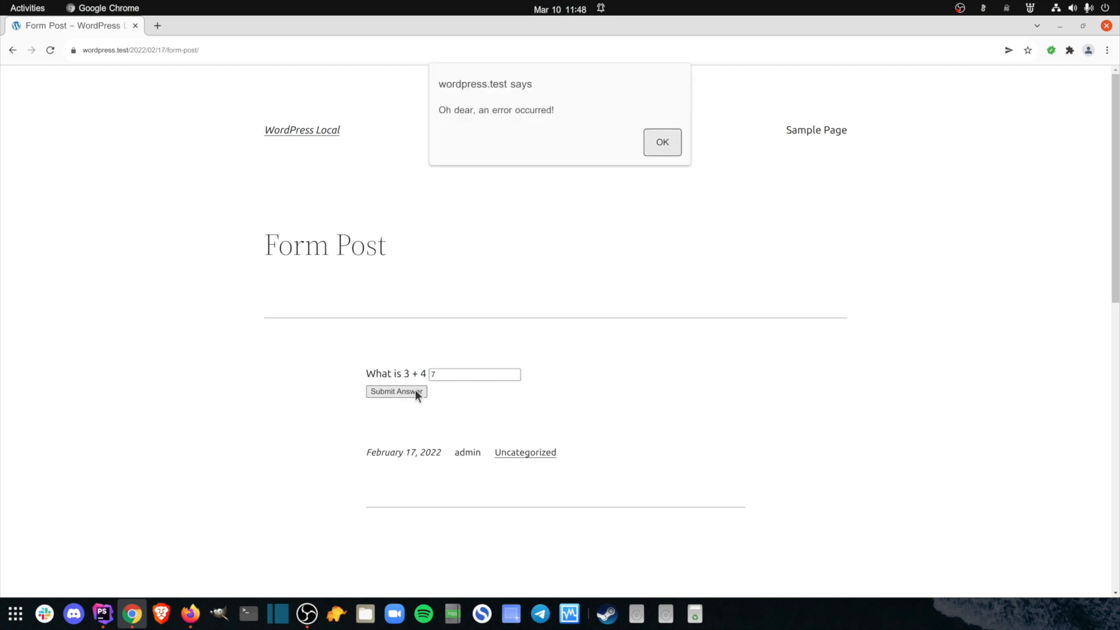
click(661, 141)
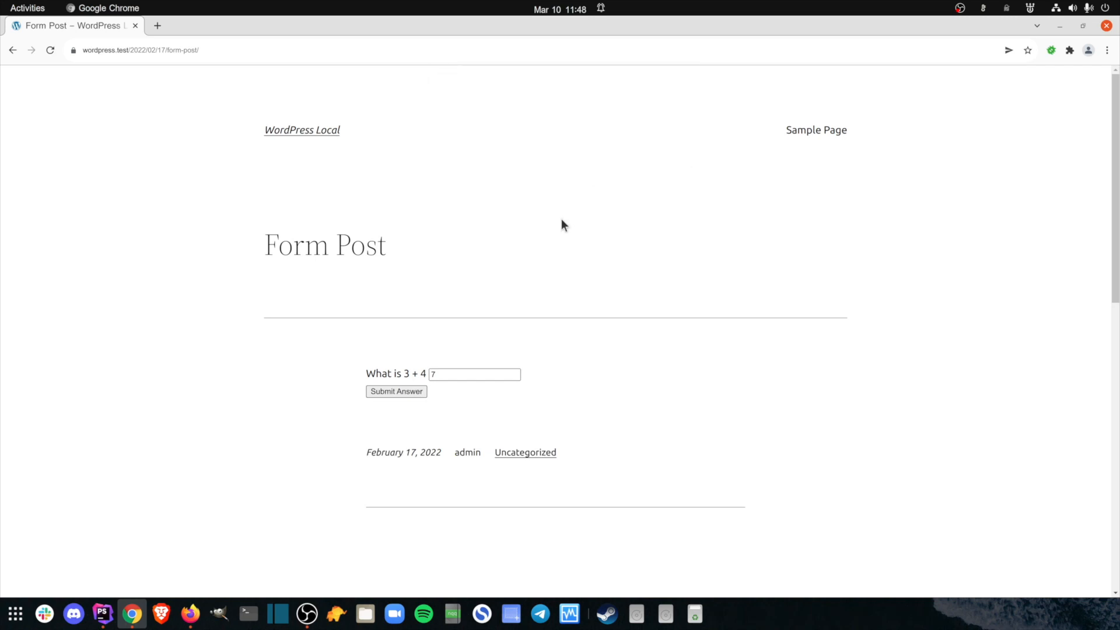
click(102, 614)
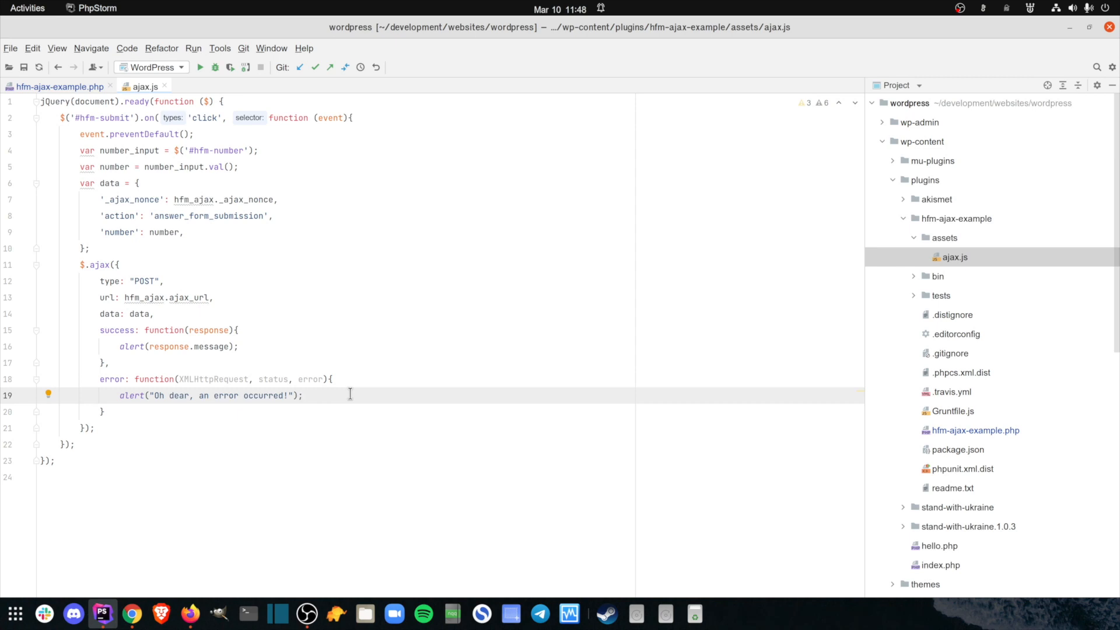
Step: Add a line breakpoint on ajax.js line 6, 'var data = {'
click(302, 395)
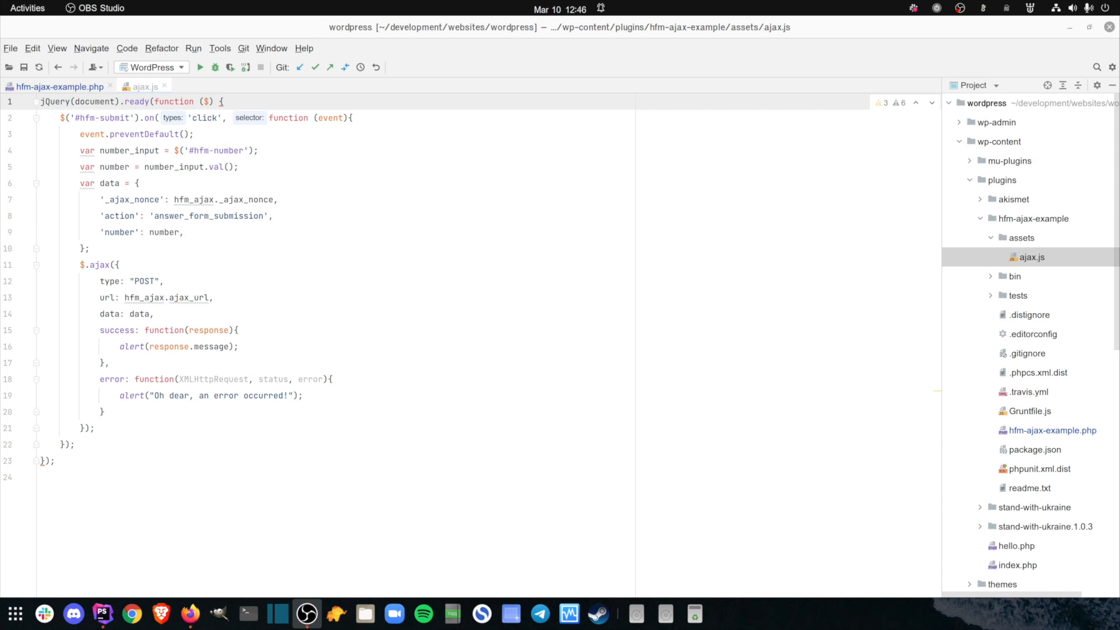
mouse_move(23, 187)
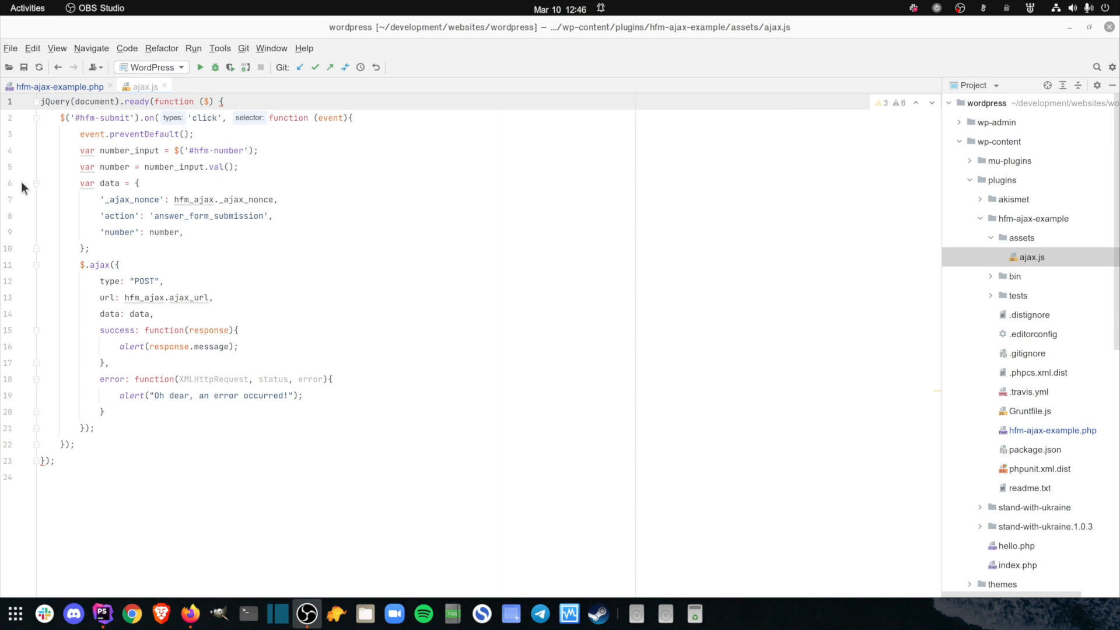
click(23, 183)
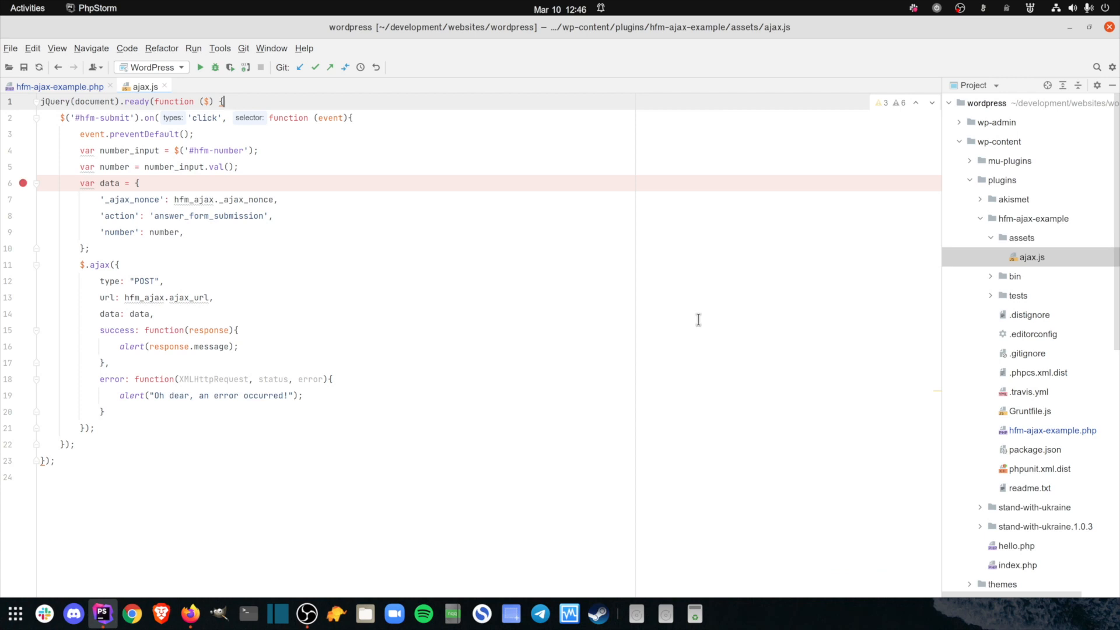
click(193, 48)
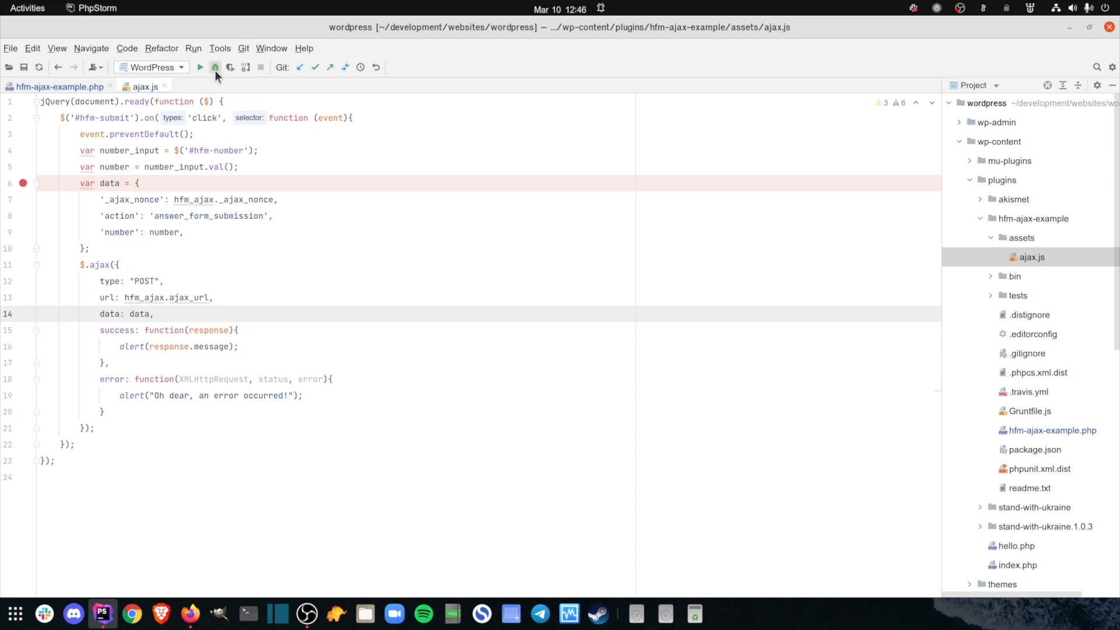
Step: Debug the WordPress configuration, opening wordpress.test in a Chrome window
click(230, 67)
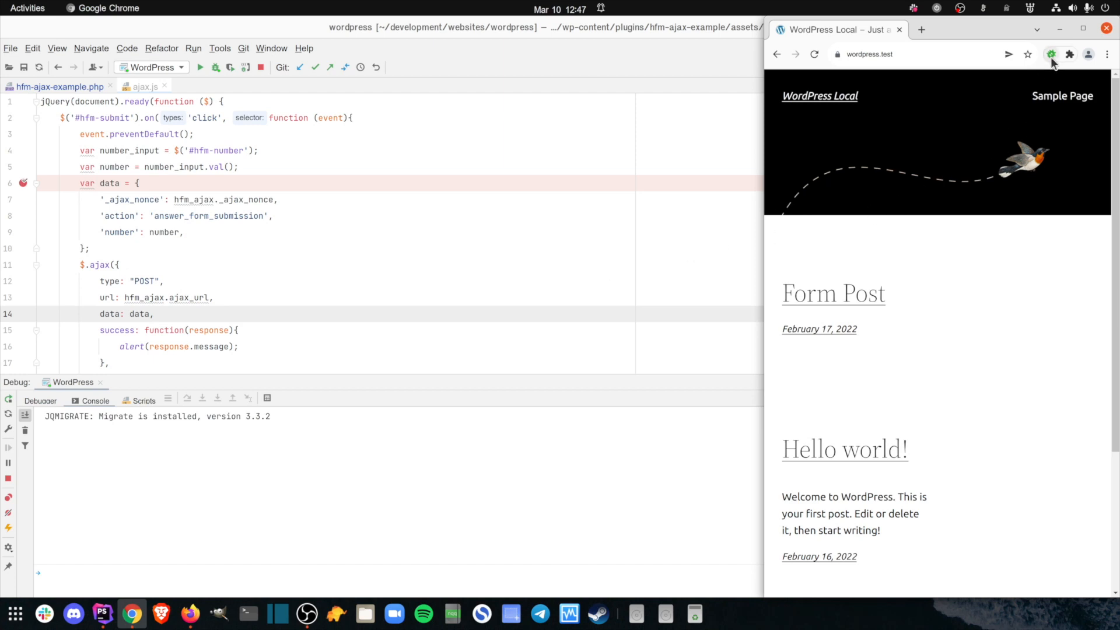
mouse_move(1056, 317)
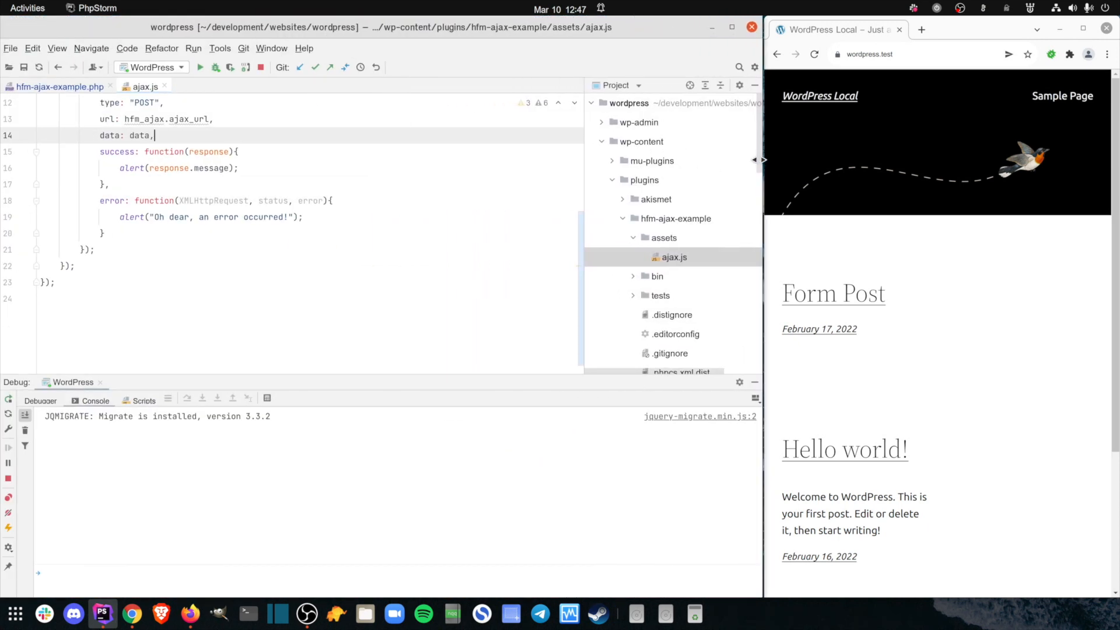
mouse_move(1031, 389)
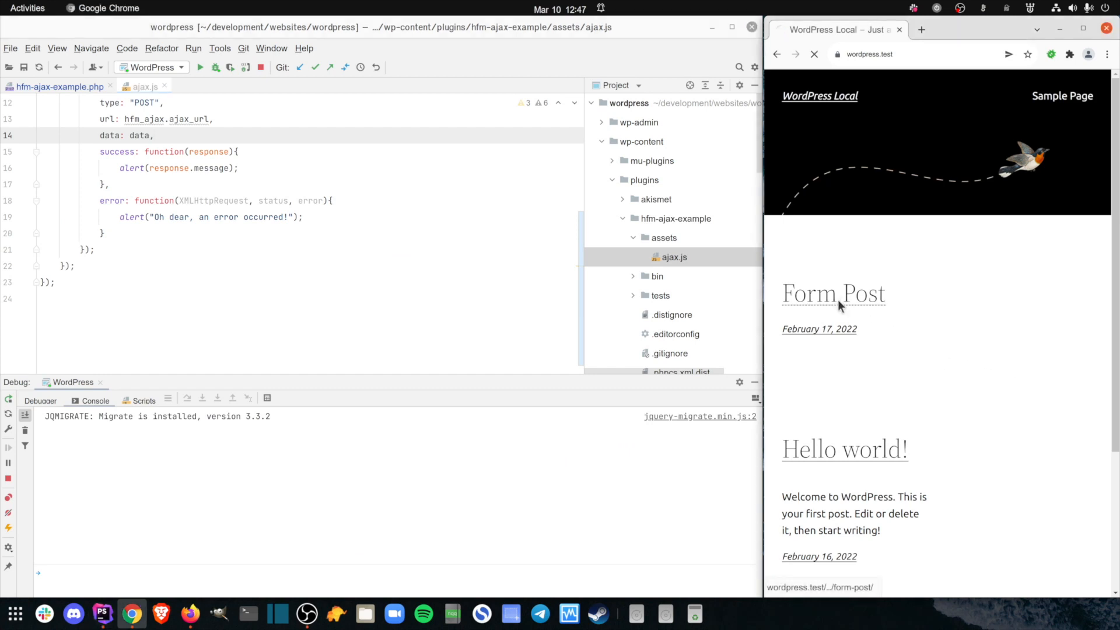
Step: Open Form Post and submit 7, stopping at the ajax.js line 6 breakpoint
click(833, 293)
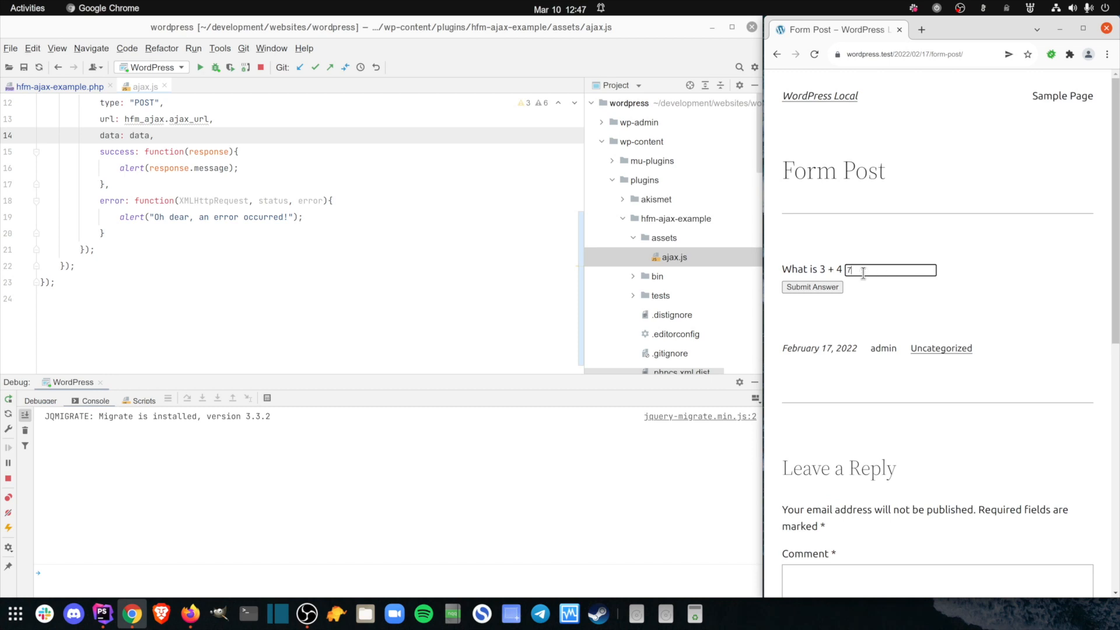
click(812, 287)
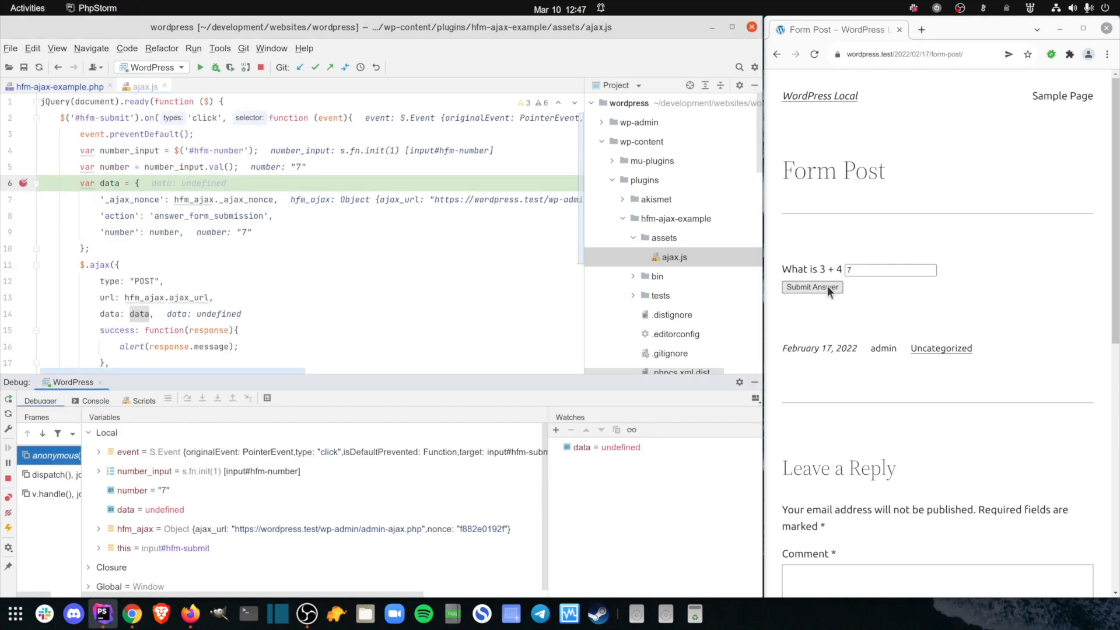
mouse_move(828, 293)
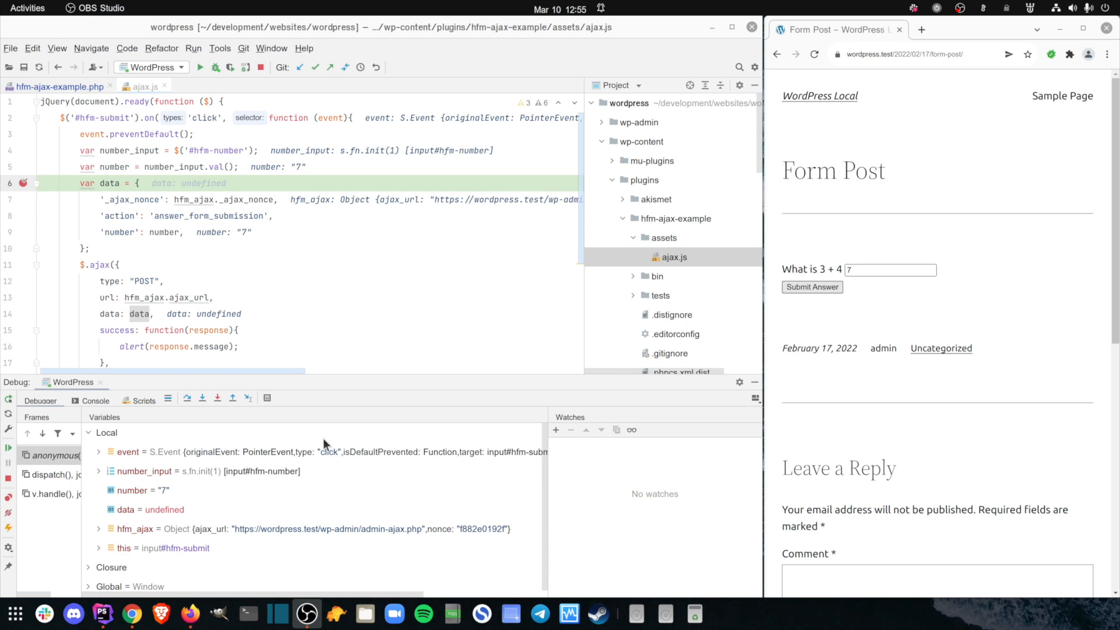
mouse_move(185, 398)
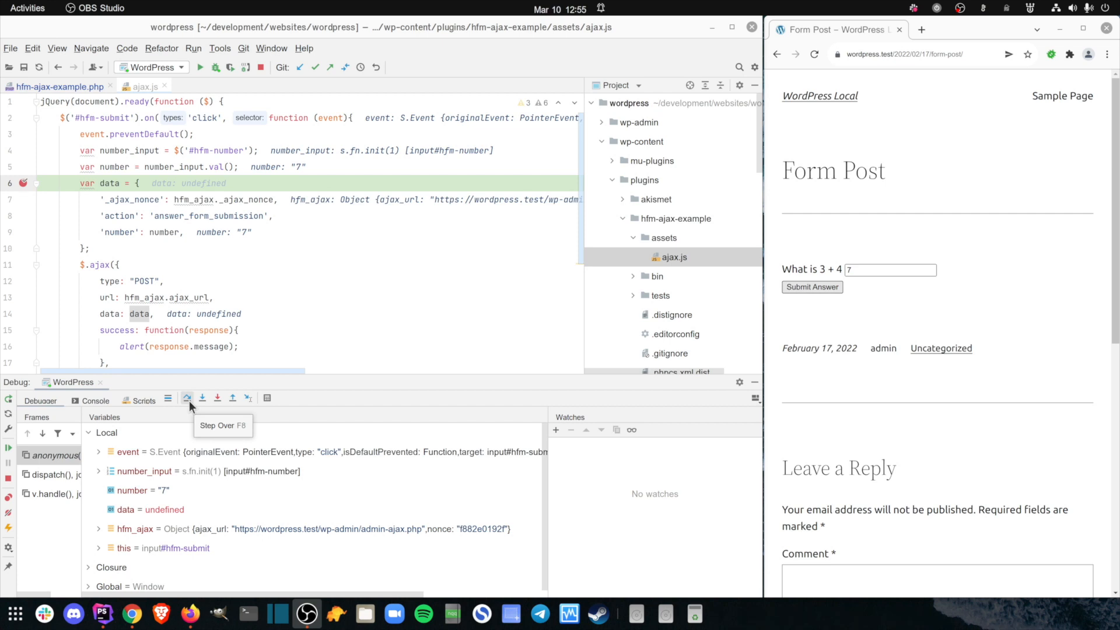
mouse_move(142, 561)
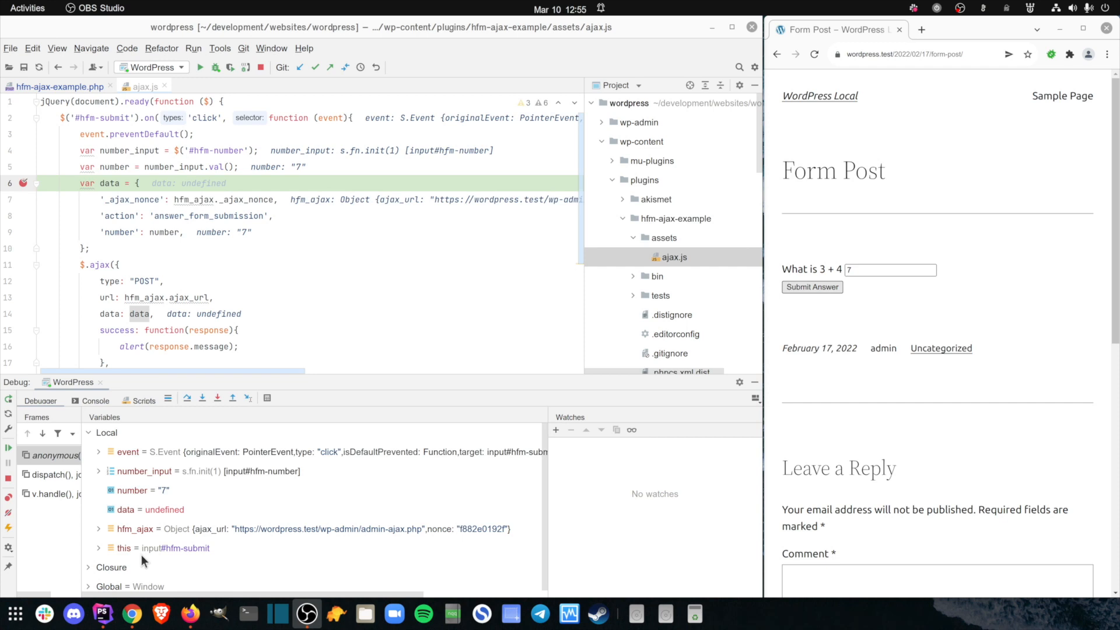
mouse_move(136, 553)
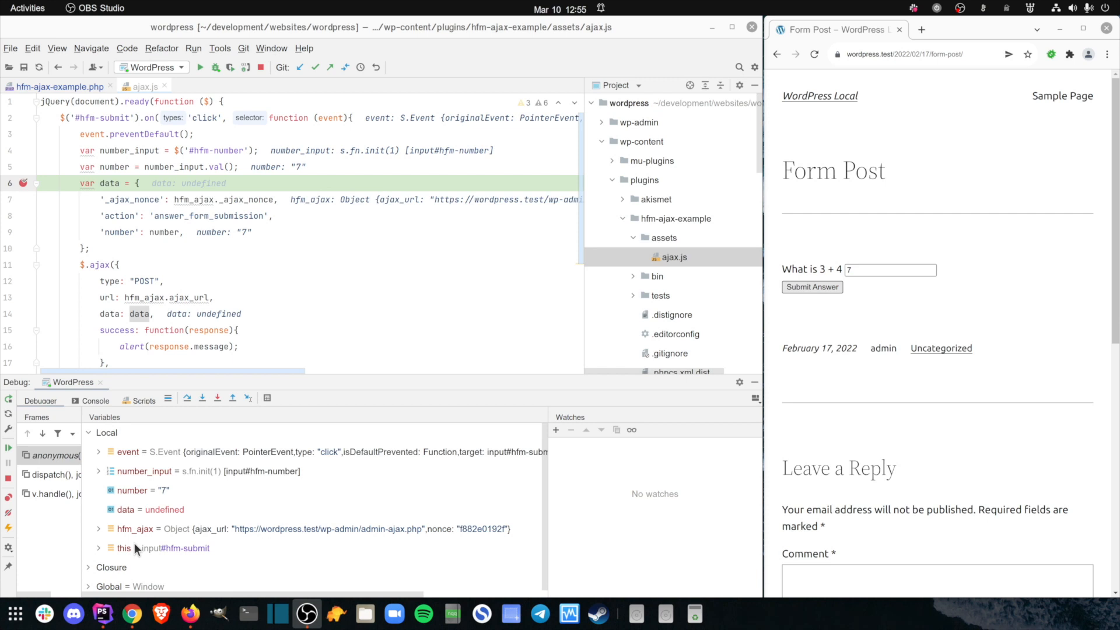
Step: Watch data, step over its creation, and expand data and hfm_ajax to compare nonce values
right_click(126, 509)
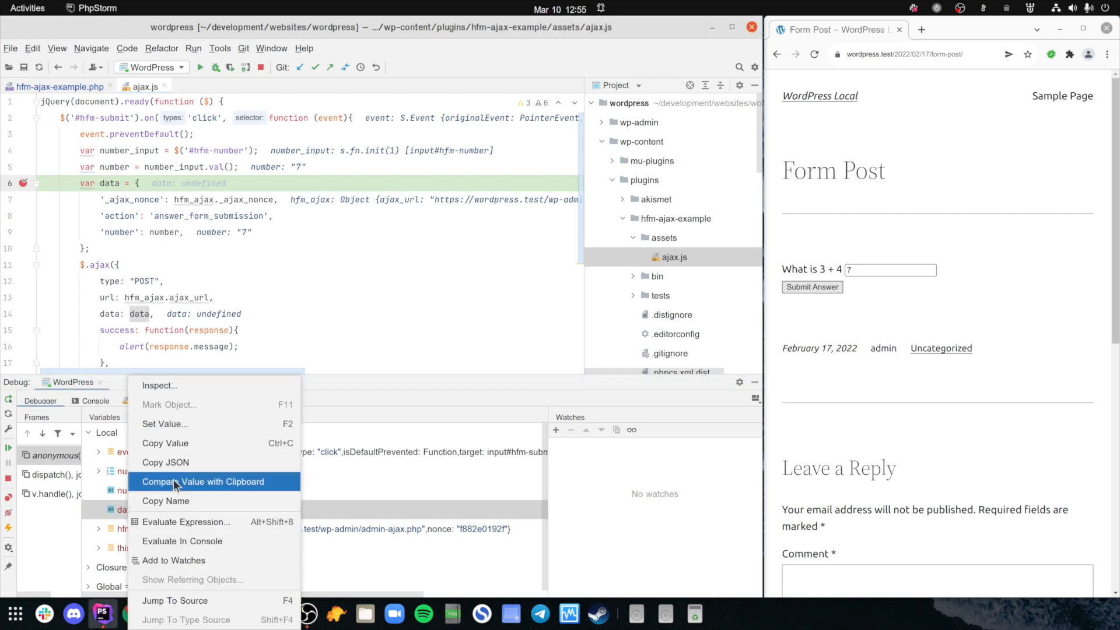
click(172, 561)
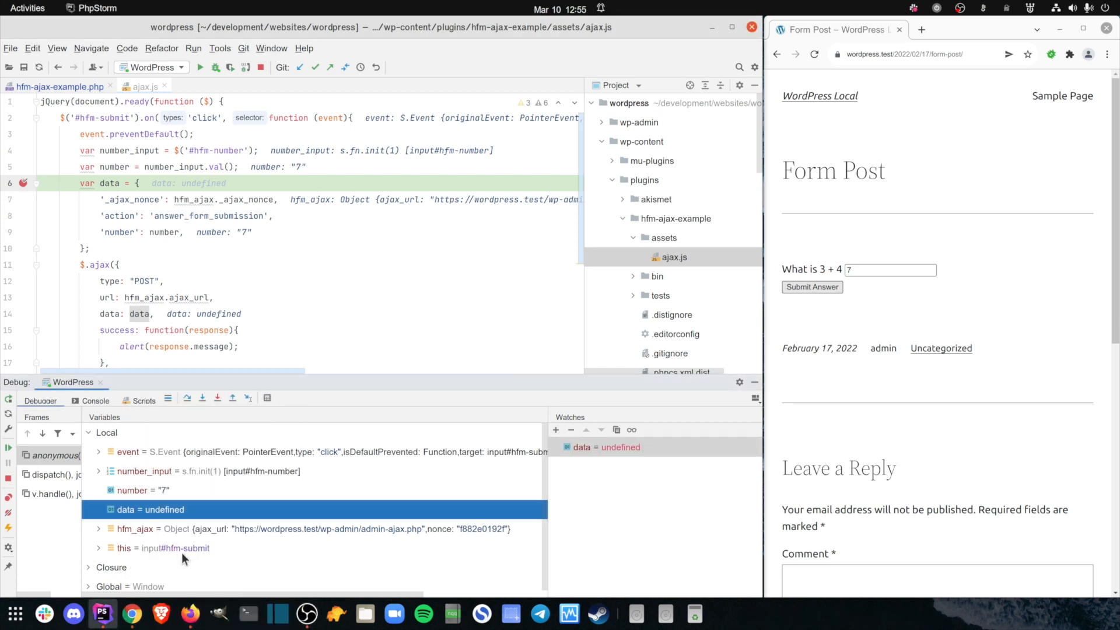
click(187, 398)
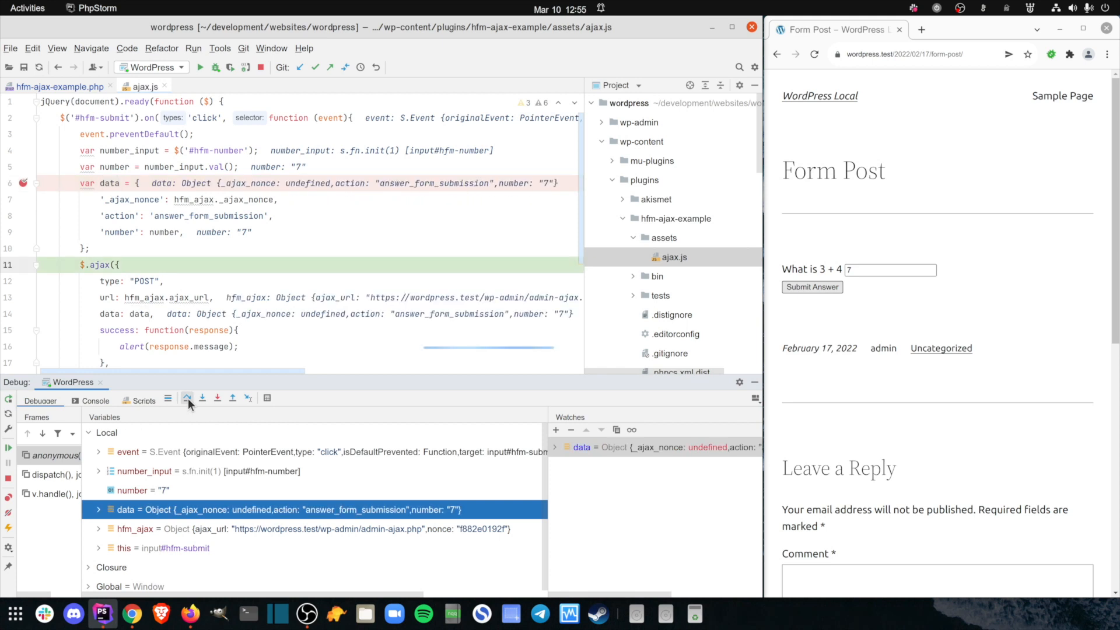
click(556, 447)
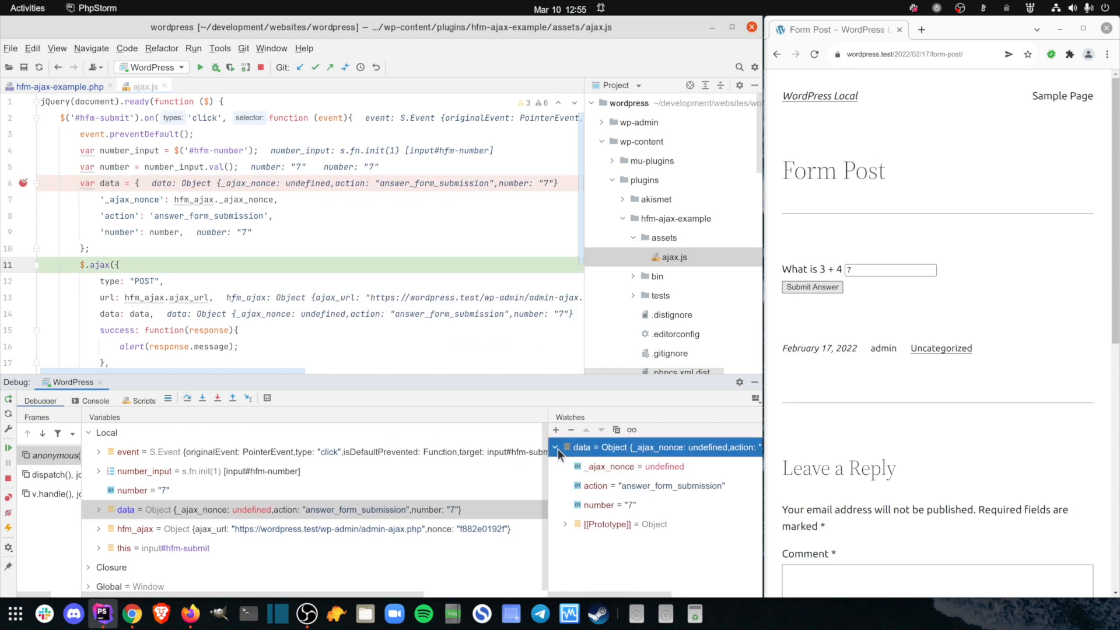
mouse_move(703, 474)
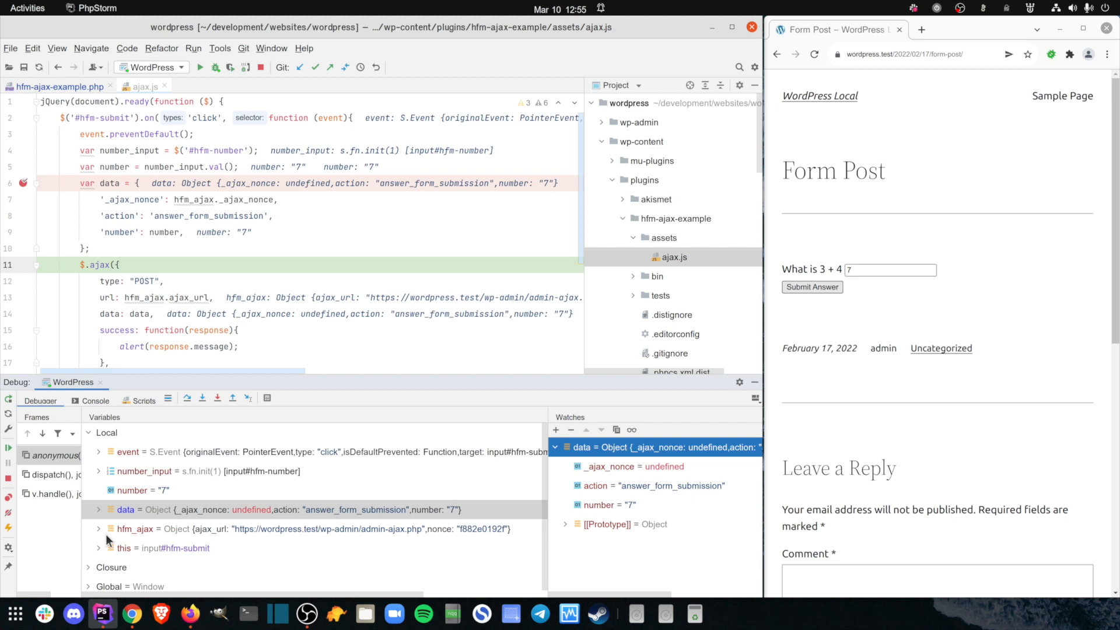
click(98, 529)
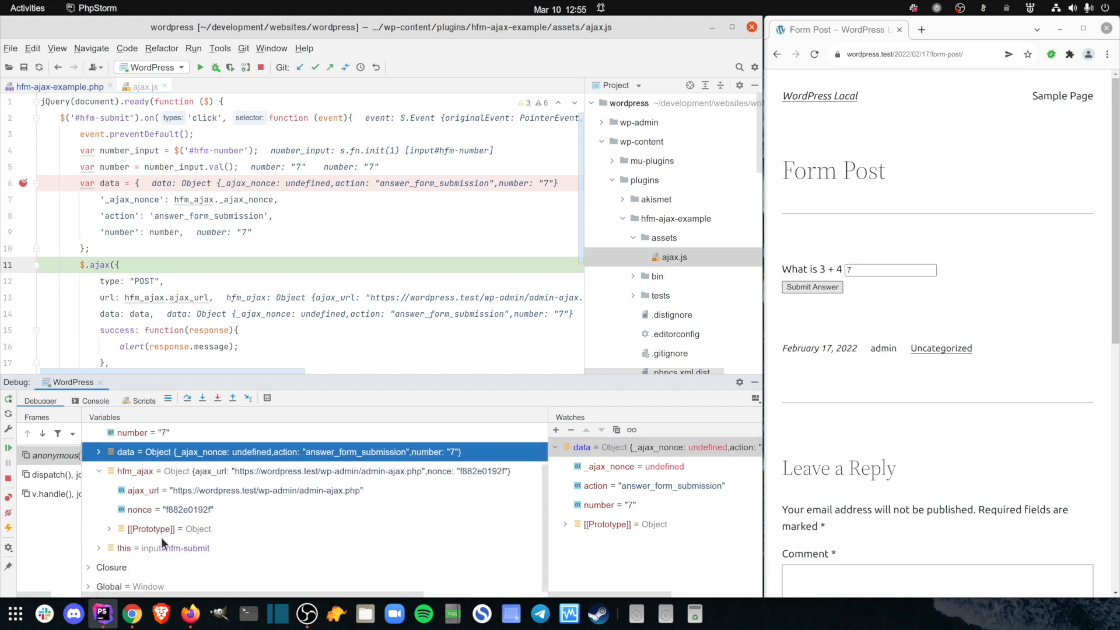
mouse_move(236, 513)
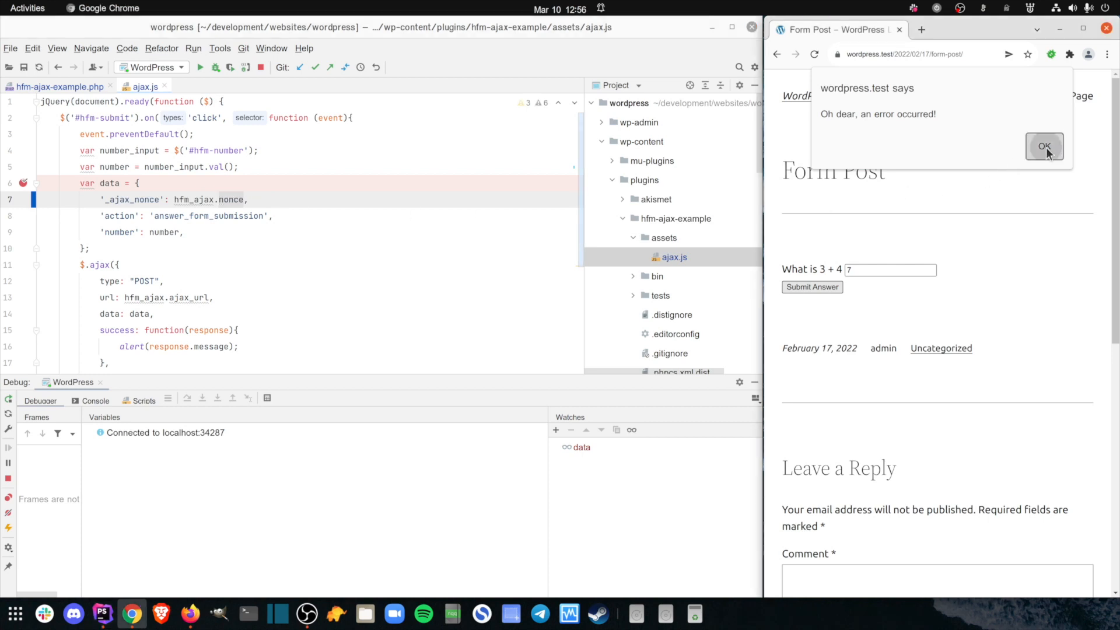
Step: Dismiss the browser error alert and reload the Form Post page
click(1043, 147)
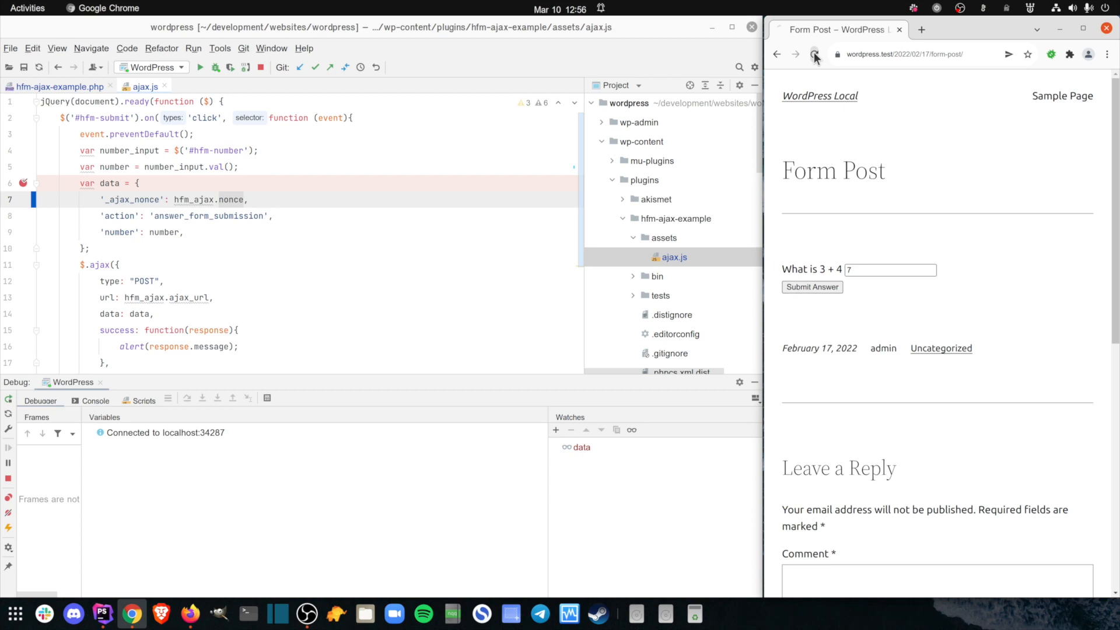
click(814, 55)
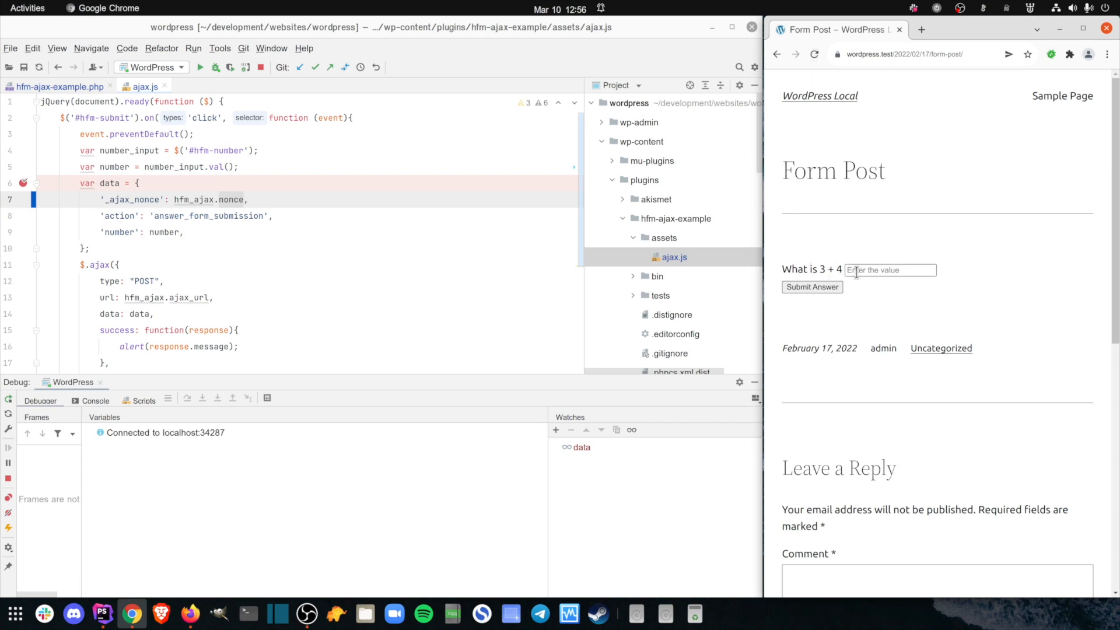
text(7)
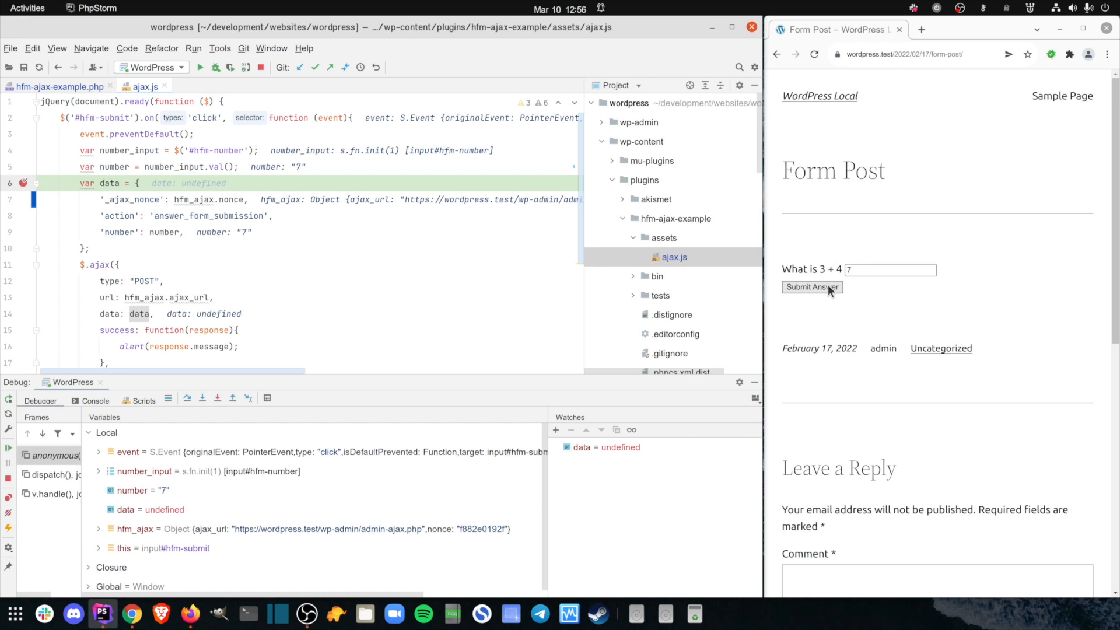
mouse_move(471, 397)
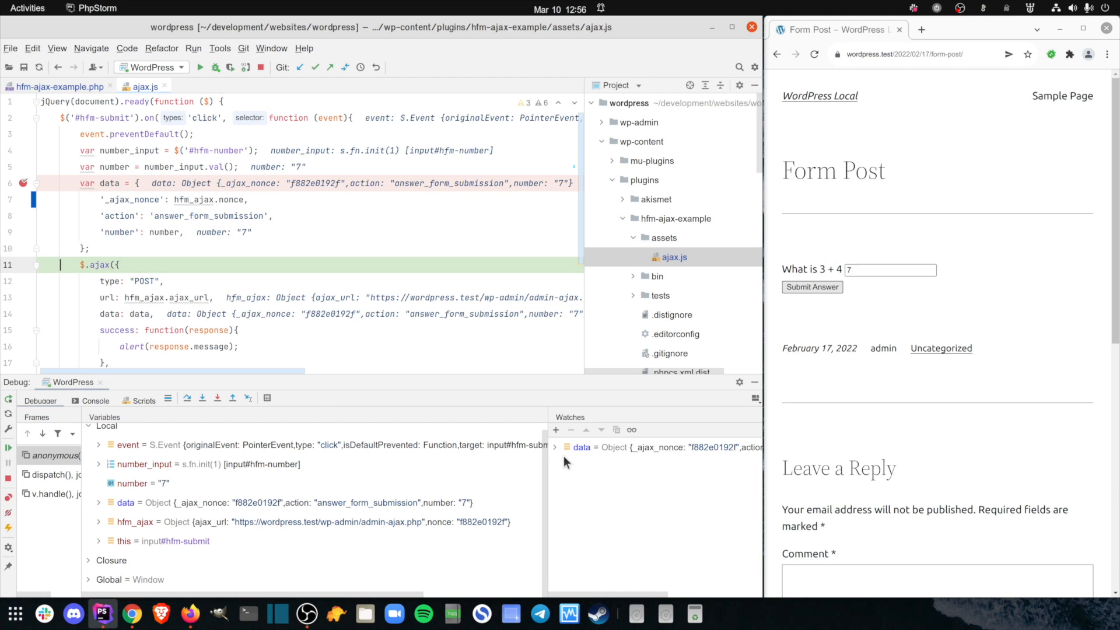
click(556, 447)
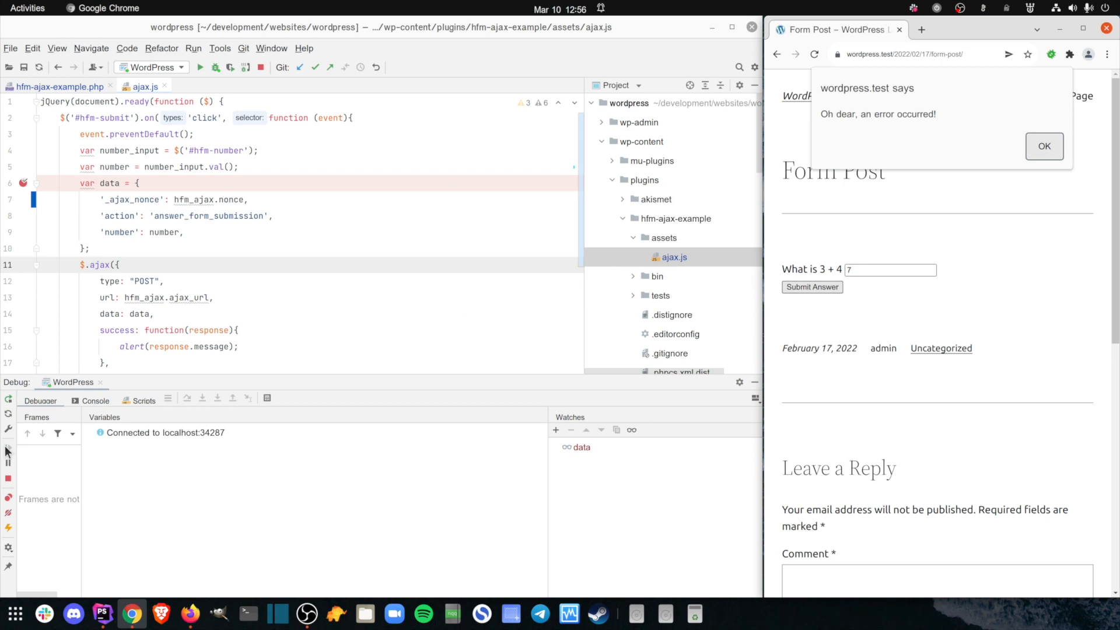
mouse_move(985, 601)
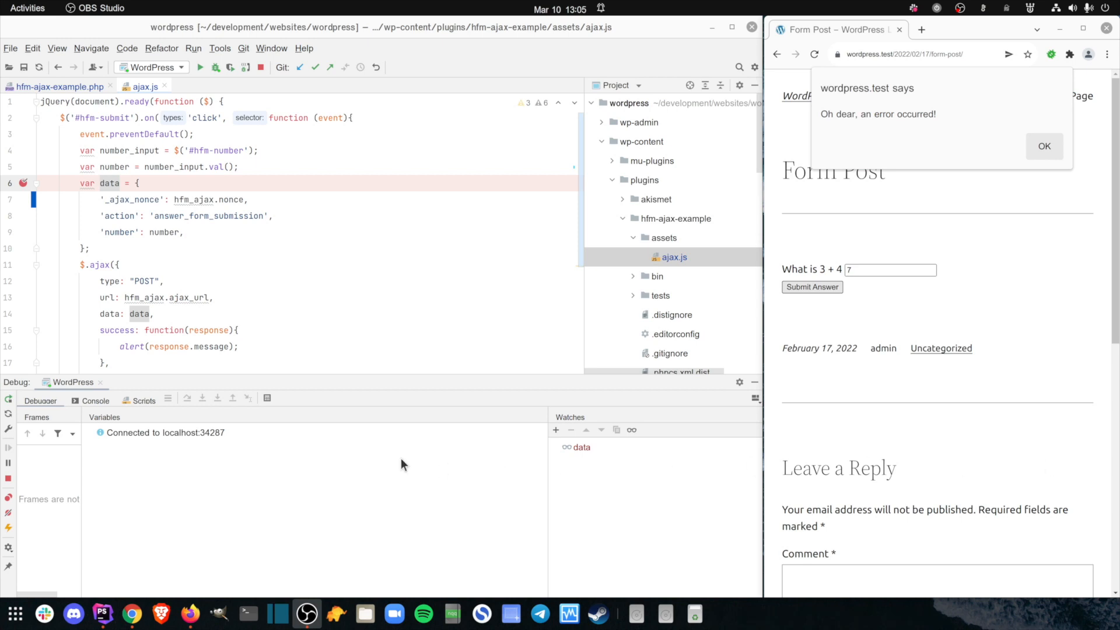
Step: Show the debug console's 400 Bad Request from admin-ajax.php and open that core file
click(94, 401)
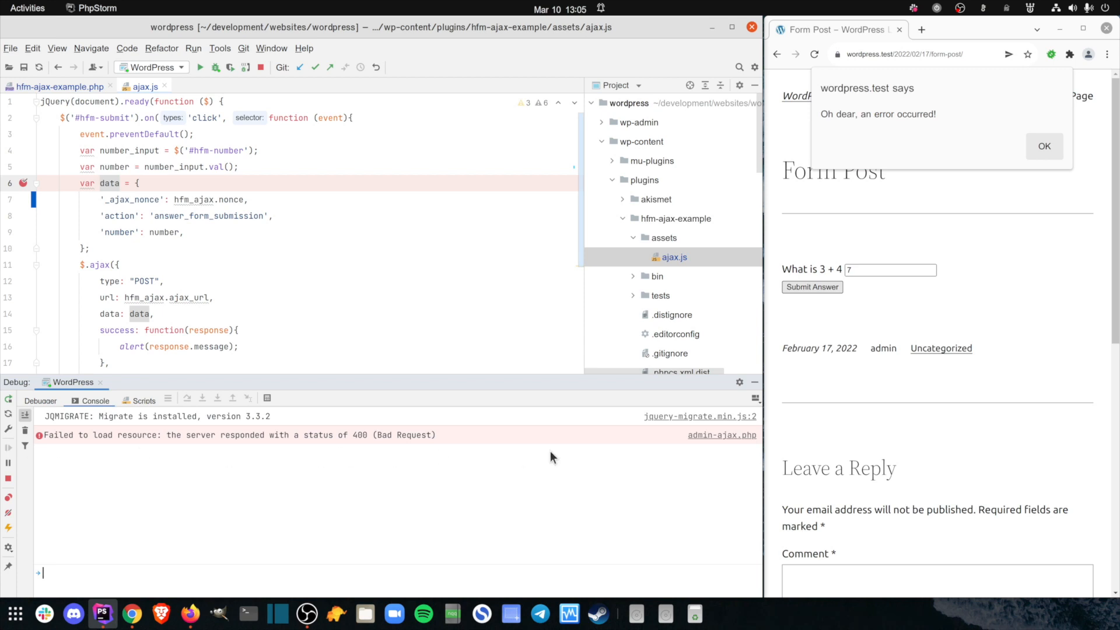
click(722, 436)
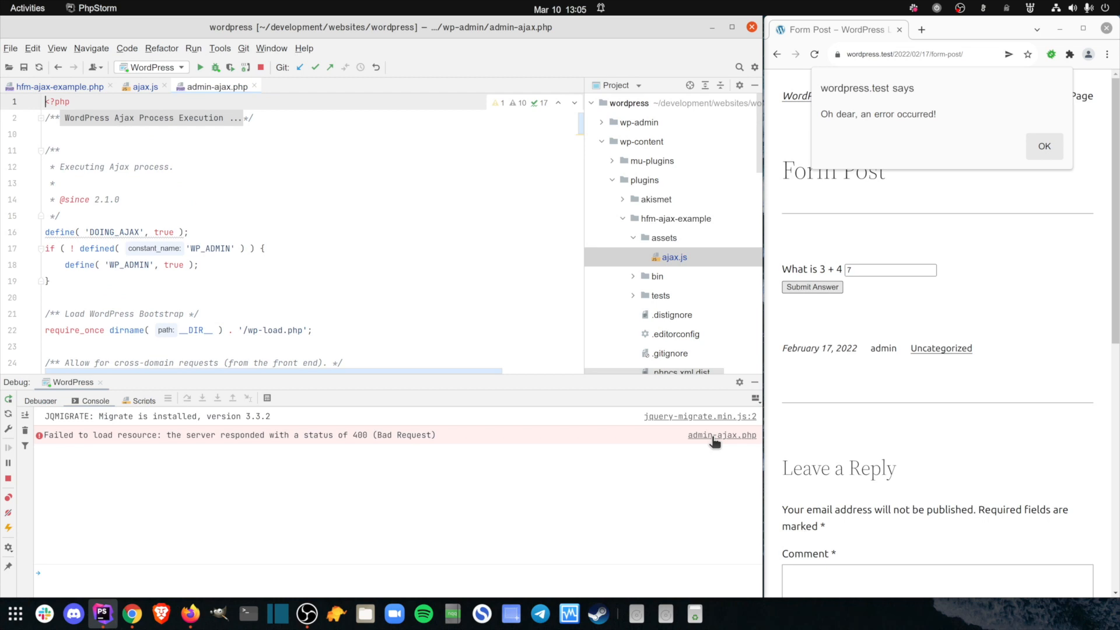
mouse_move(363, 283)
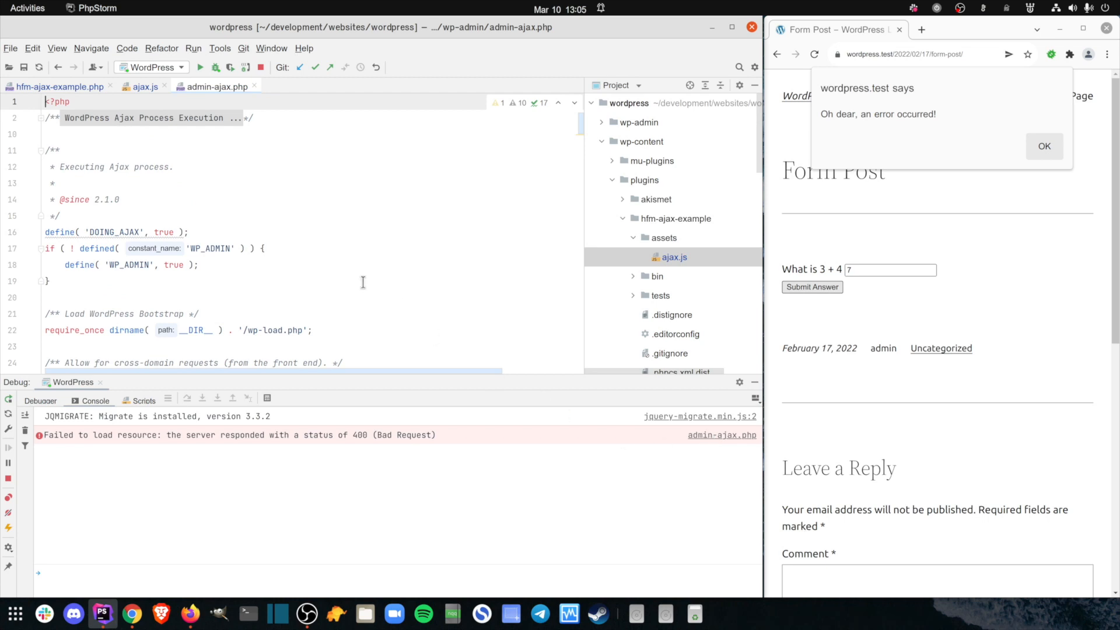
Step: Set a breakpoint on the $action assignment at line 171 of admin-ajax.php
scroll(down, 3)
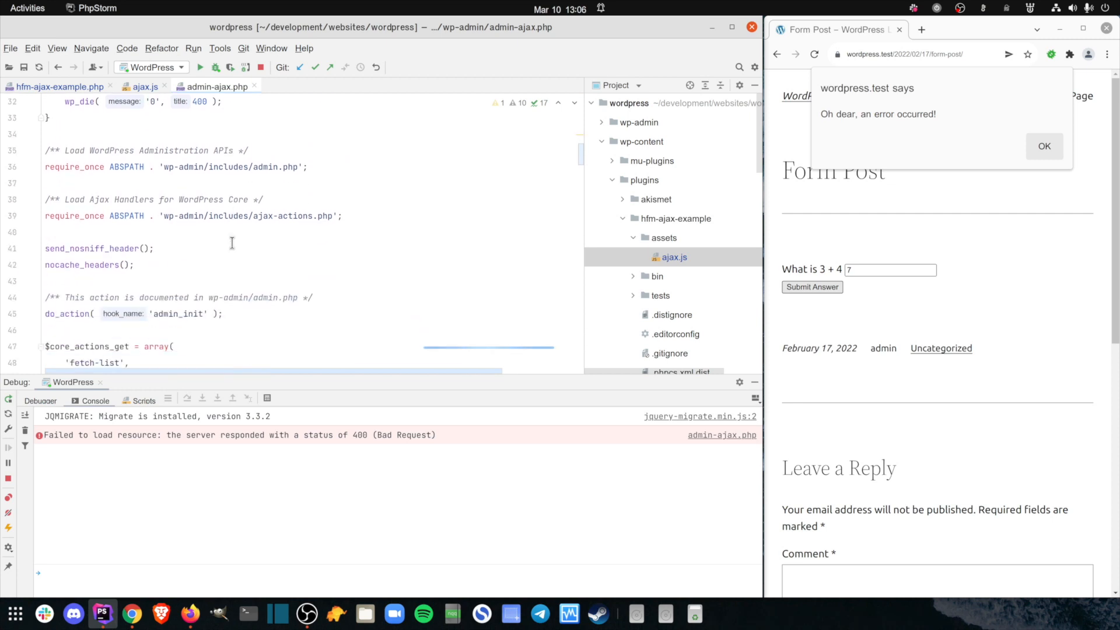
scroll(down, 3)
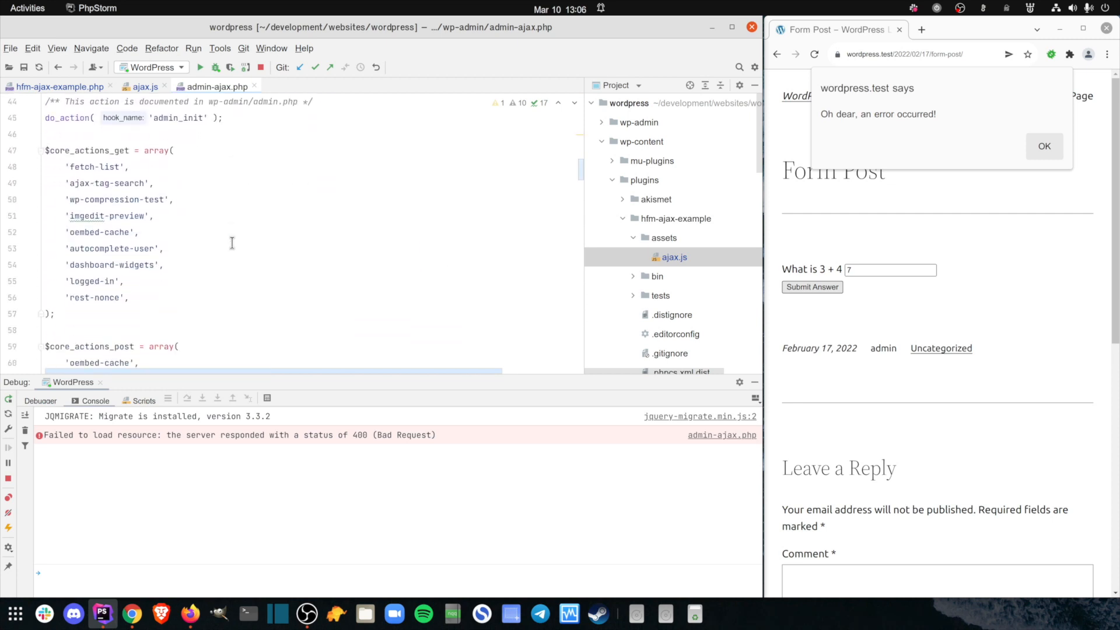
scroll(down, 3)
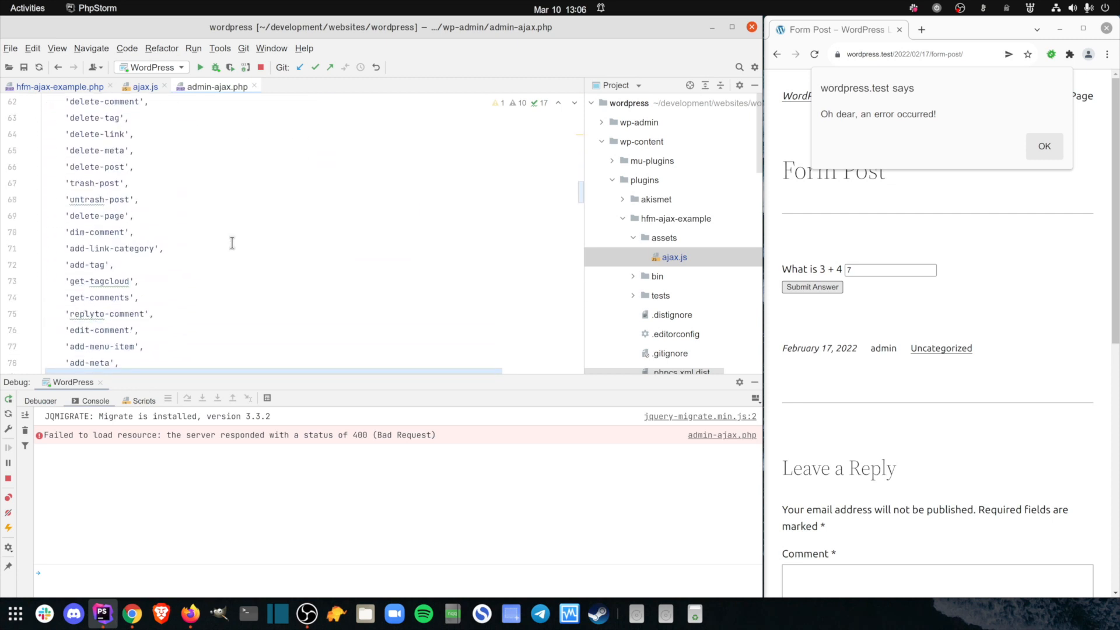
scroll(down, 3)
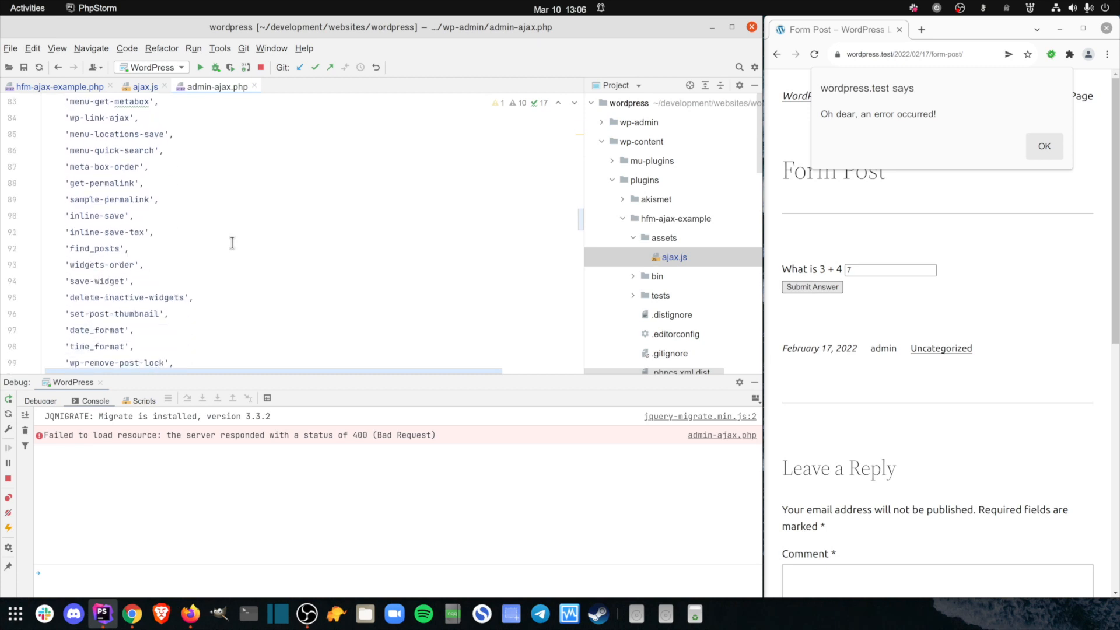
scroll(down, 3)
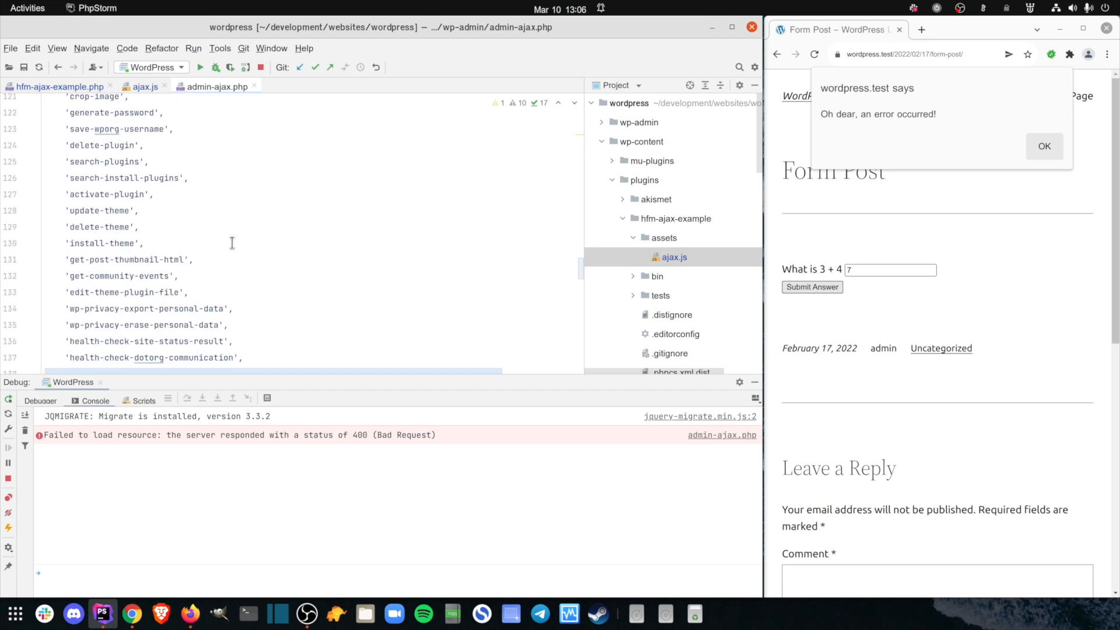
scroll(down, 3)
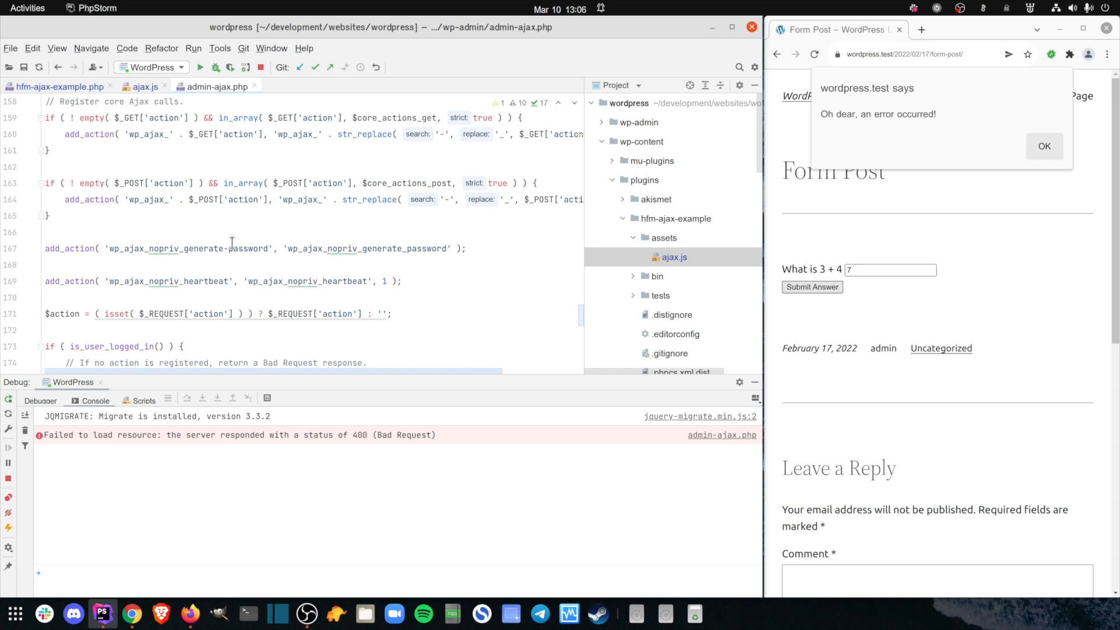
click(28, 314)
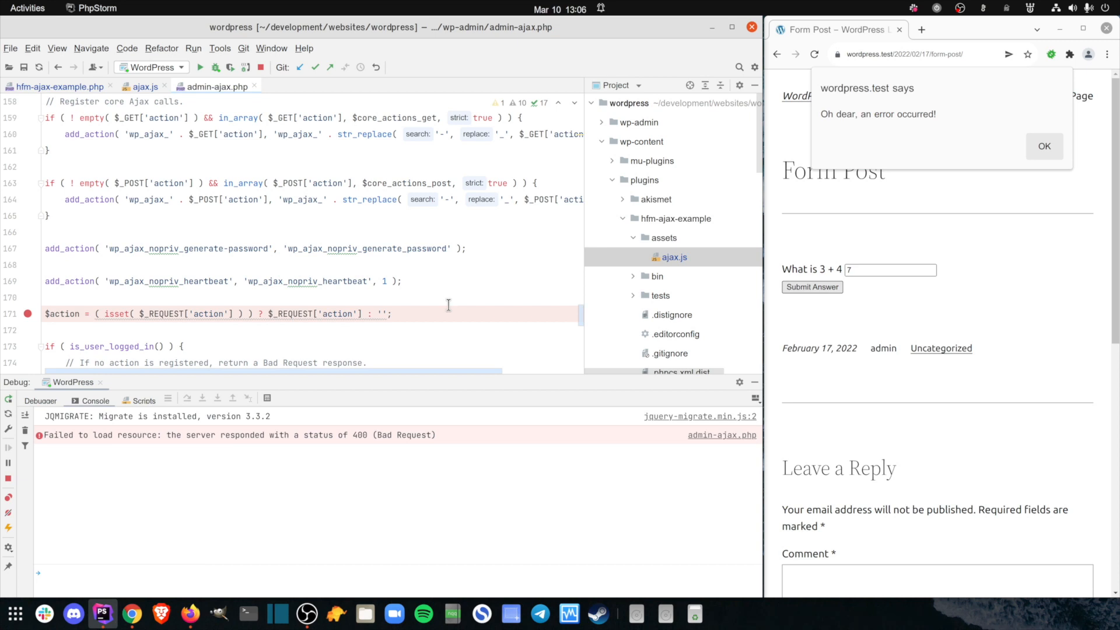
mouse_move(1044, 146)
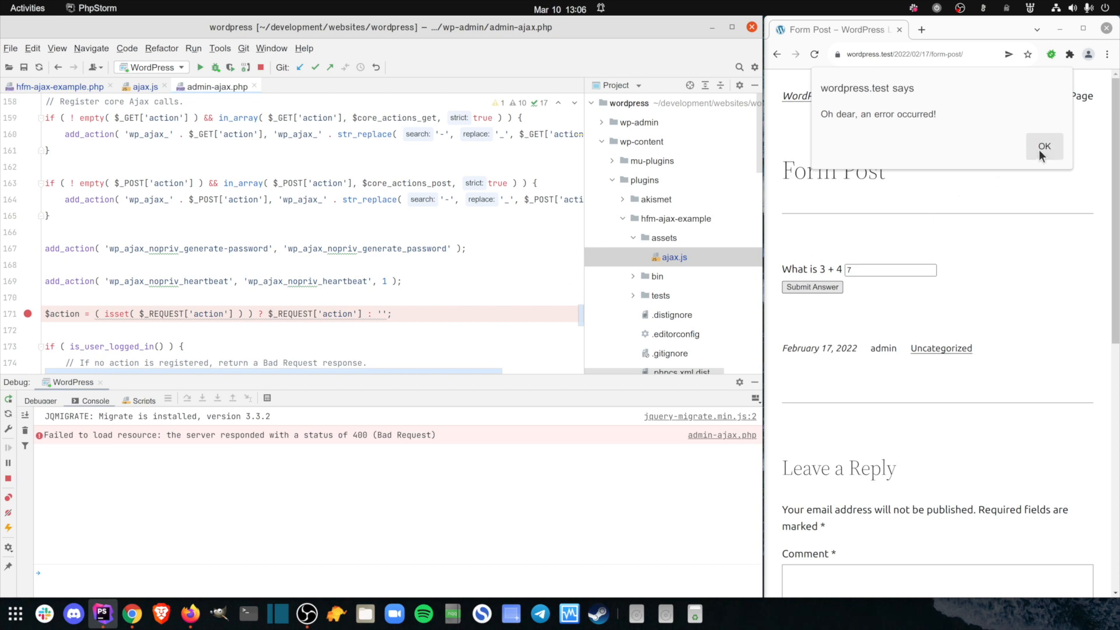
Step: Dismiss the alert and step from the $action line past the nopriv hook check to wp_die 400
click(1044, 145)
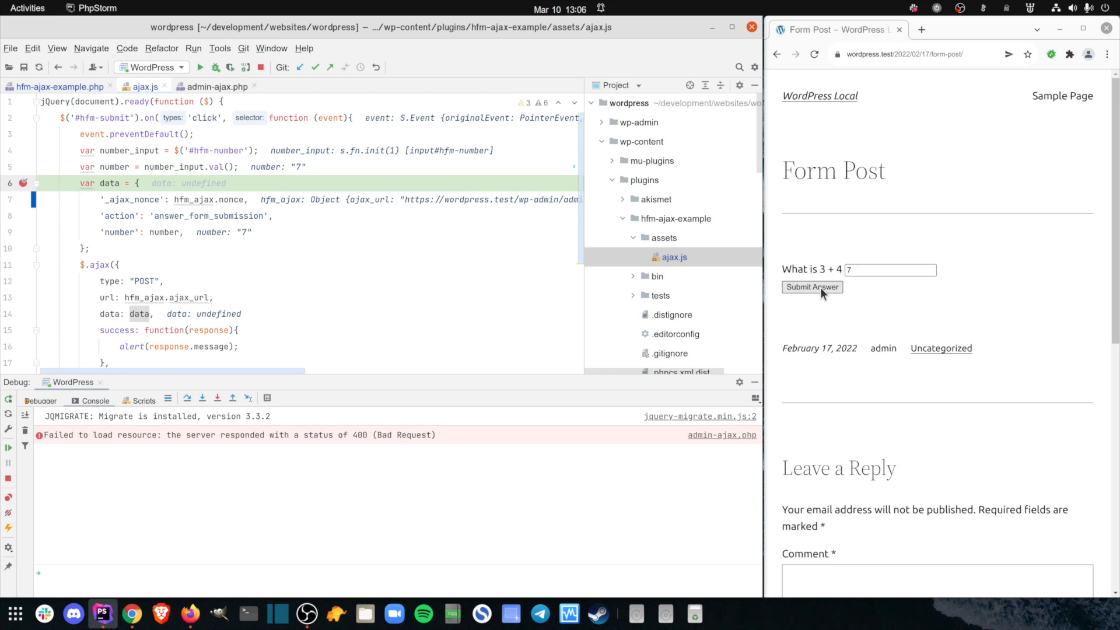
mouse_move(802, 298)
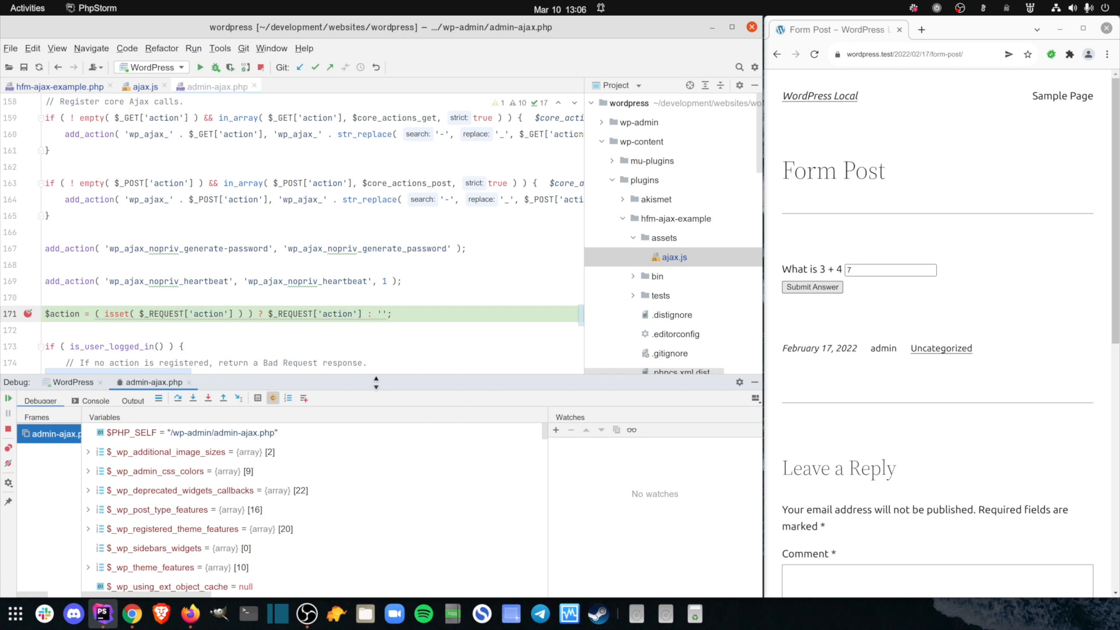
click(177, 398)
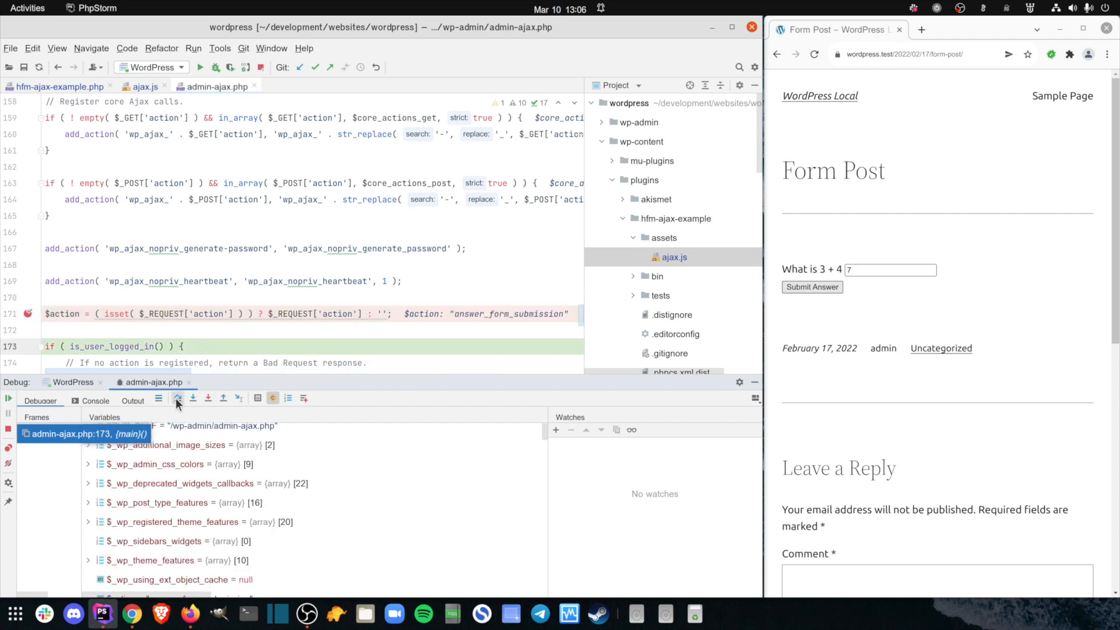
click(176, 398)
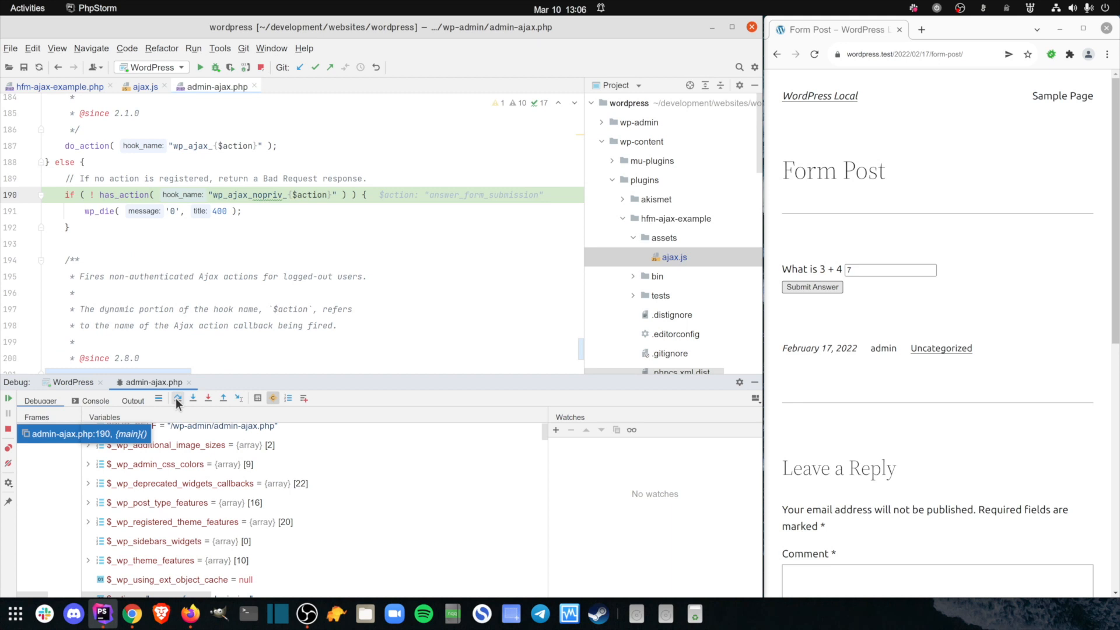
click(176, 398)
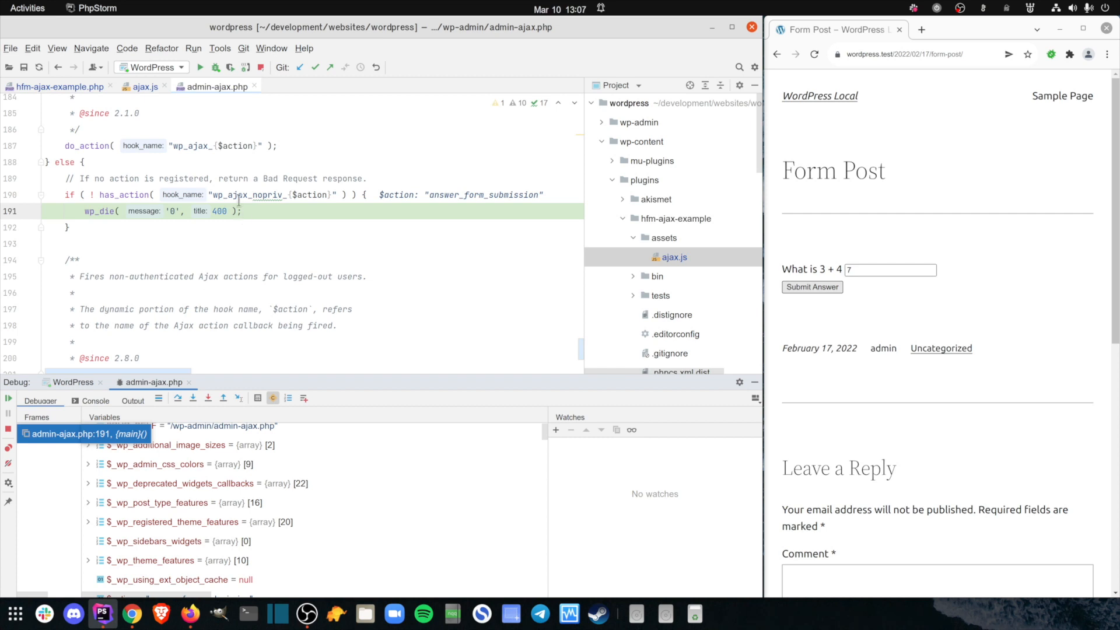
mouse_move(271, 194)
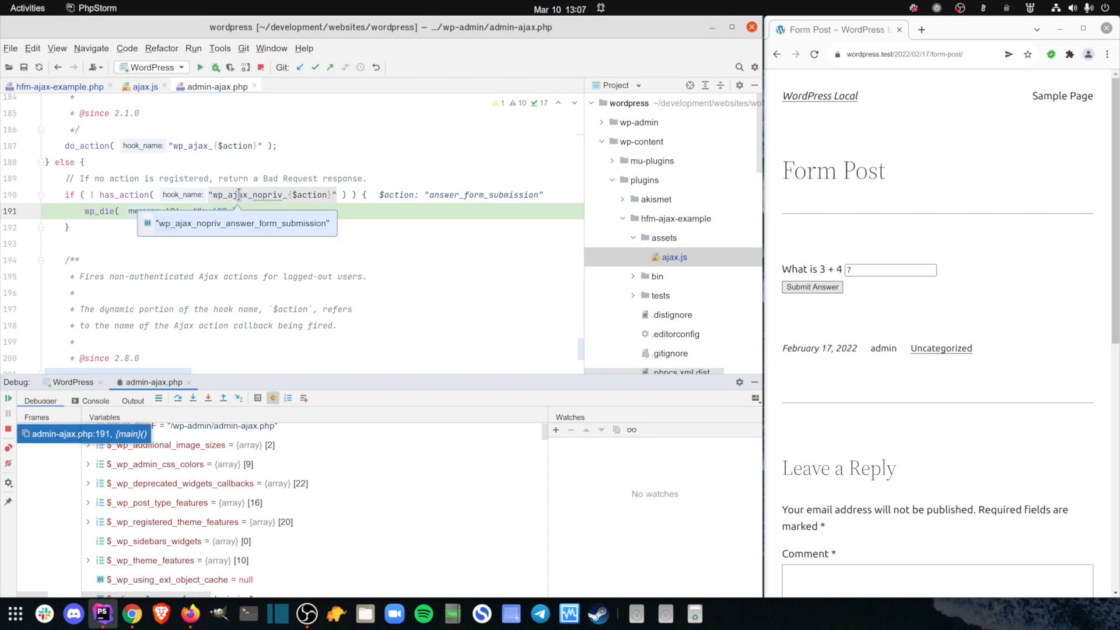
mouse_move(318, 240)
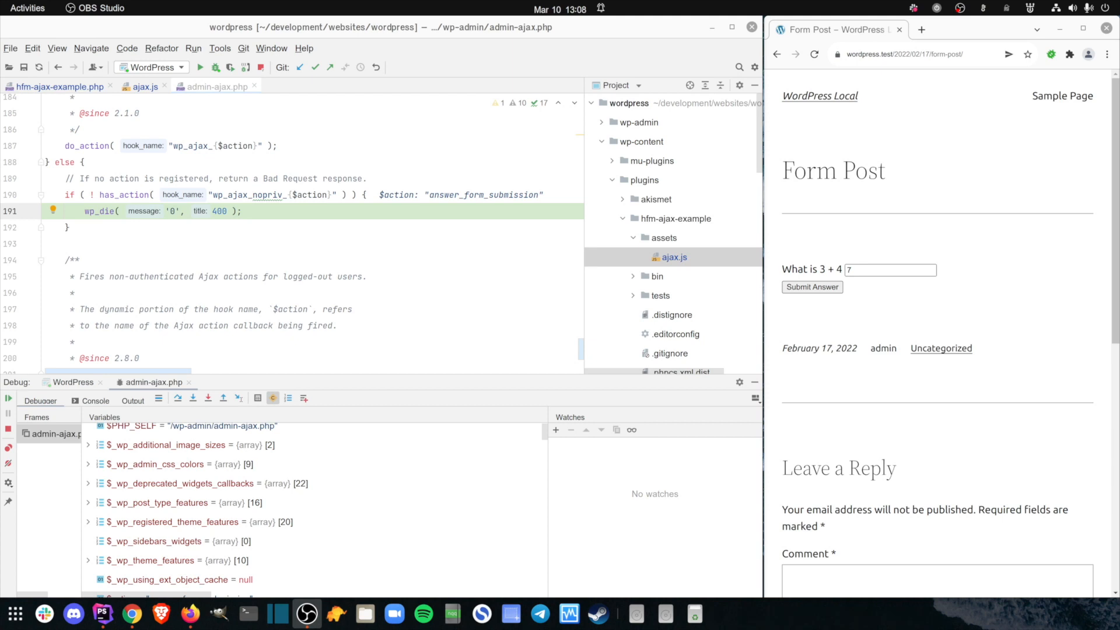
mouse_move(828, 341)
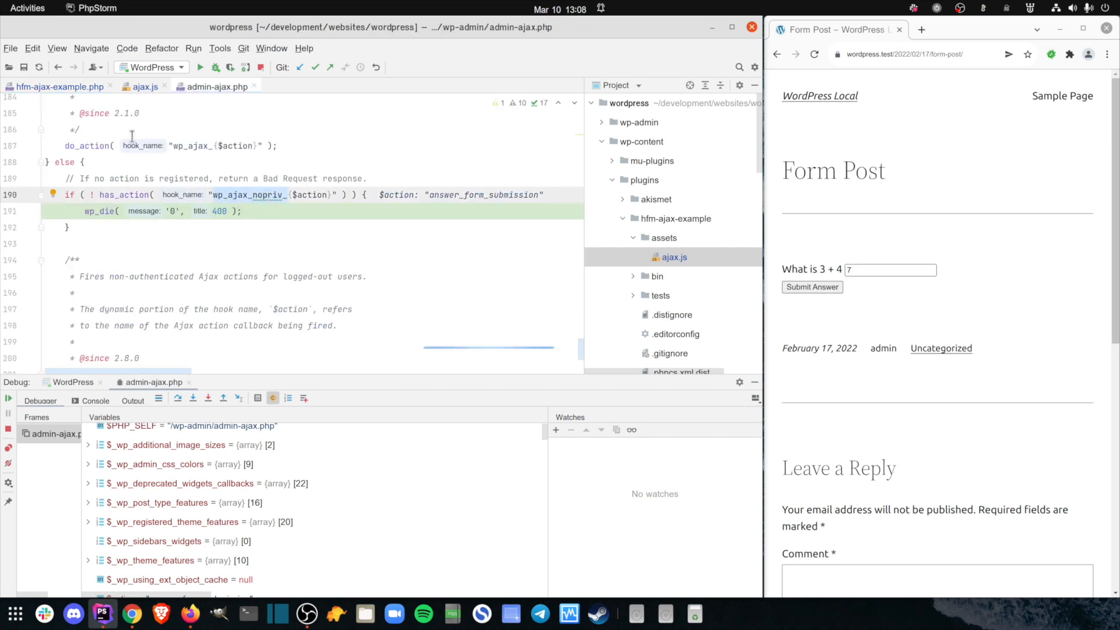
Step: Open hfm-ajax-example.php to change the add_action hook on line 40
click(59, 86)
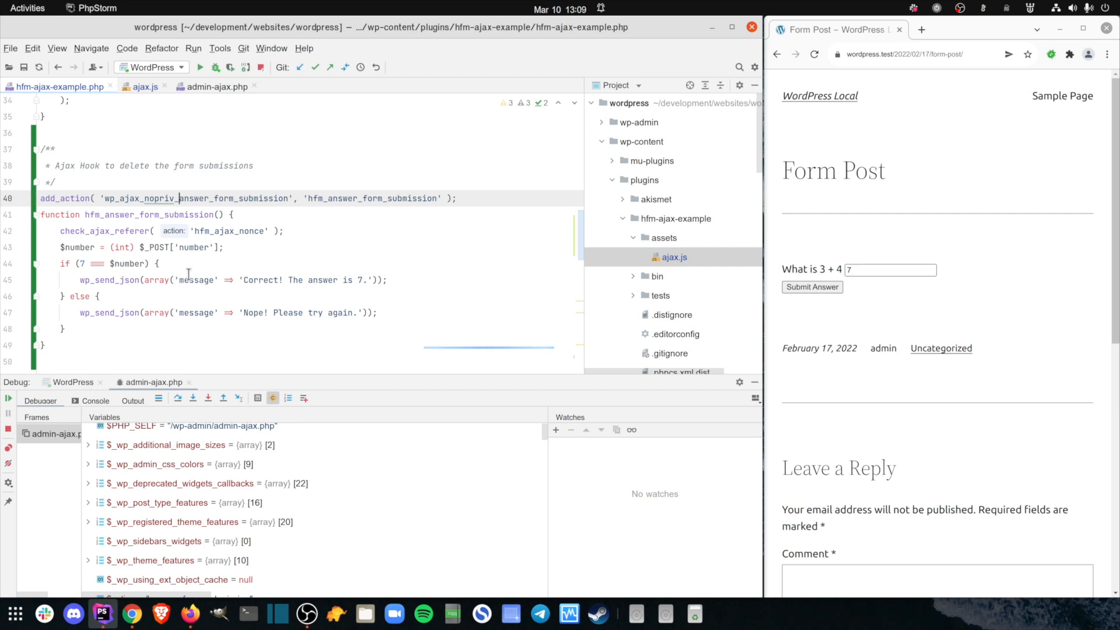
Step: Breakpoint the check_ajax_referer line 42, dismiss the alert, and resume into the callback
click(22, 231)
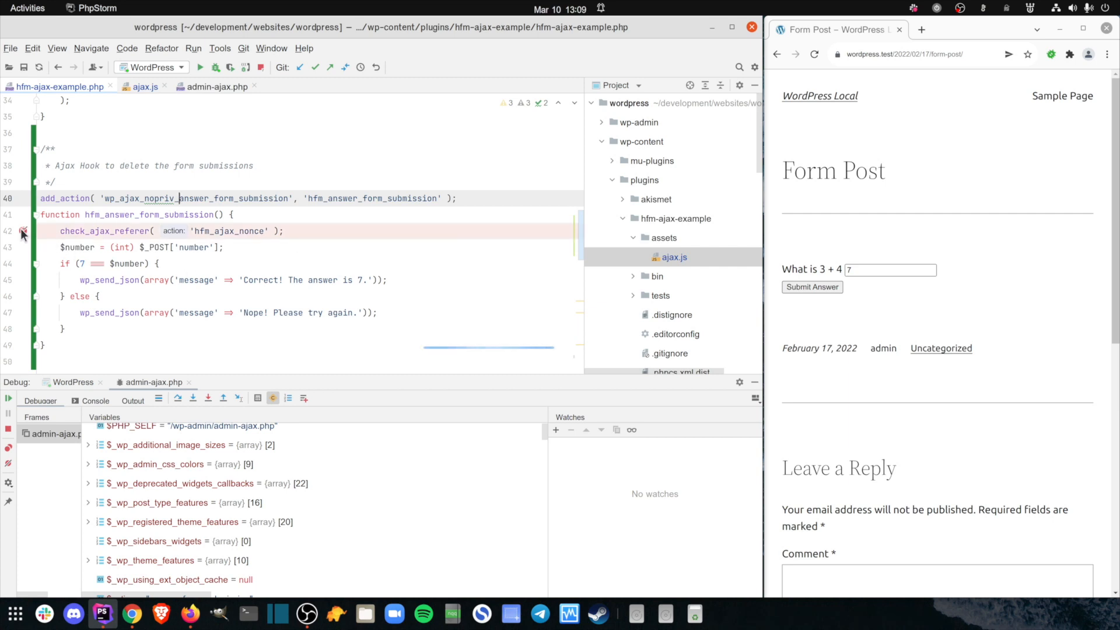
mouse_move(26, 427)
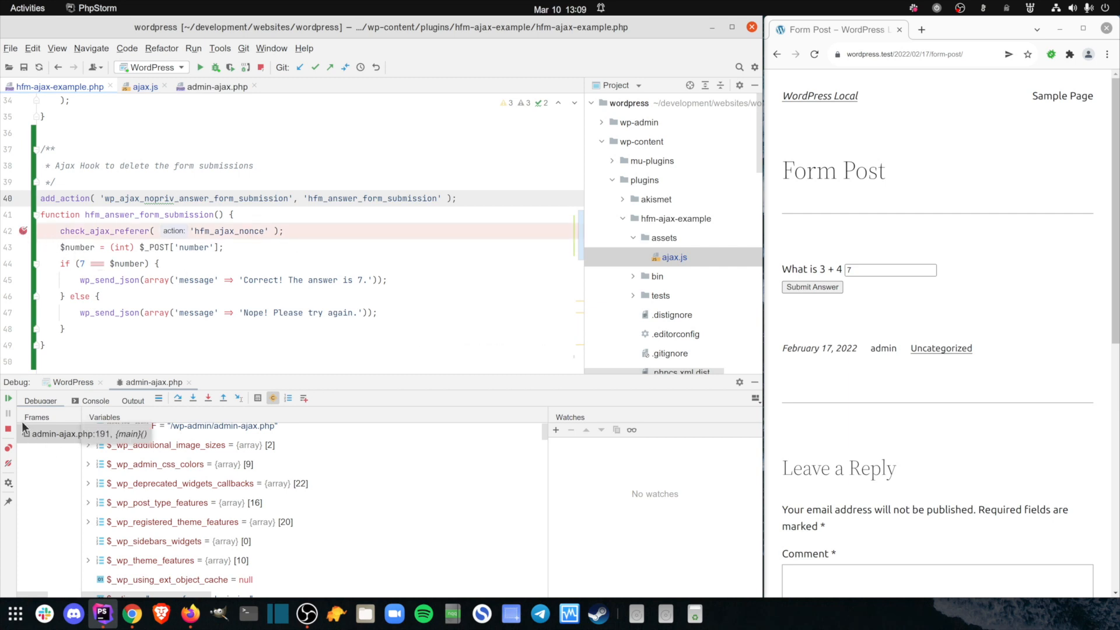
mouse_move(9, 397)
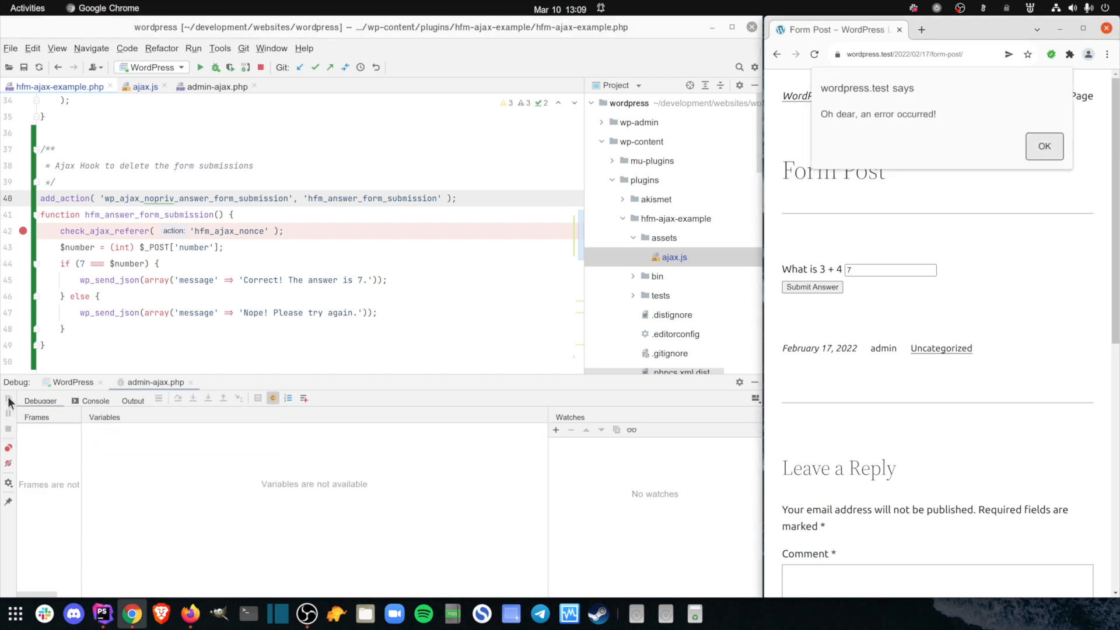
mouse_move(1044, 146)
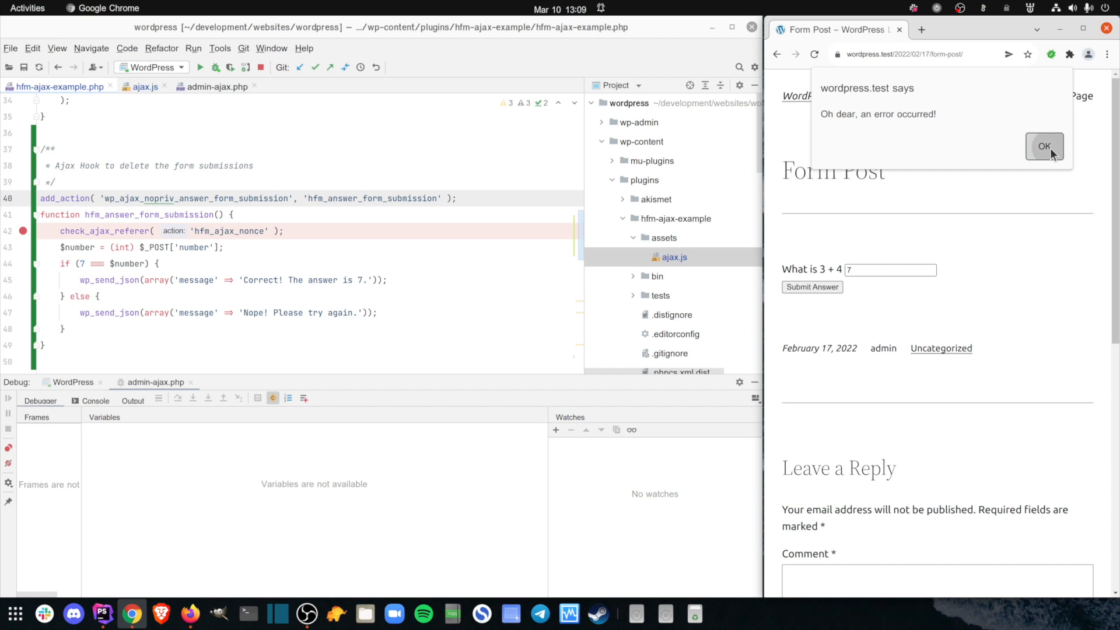
click(1045, 146)
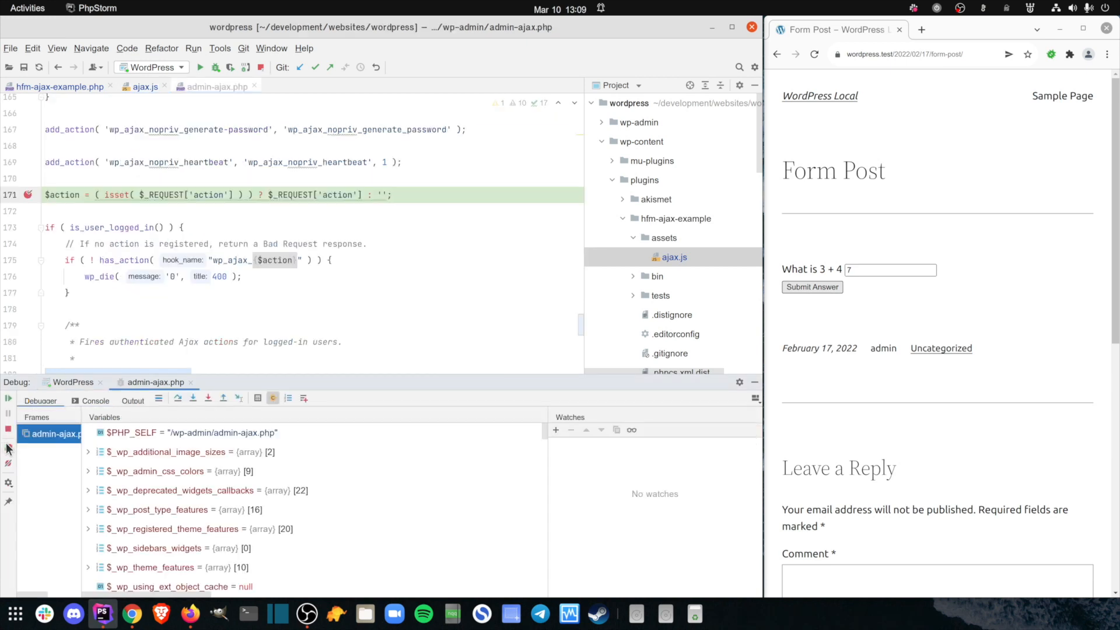
mouse_move(7, 398)
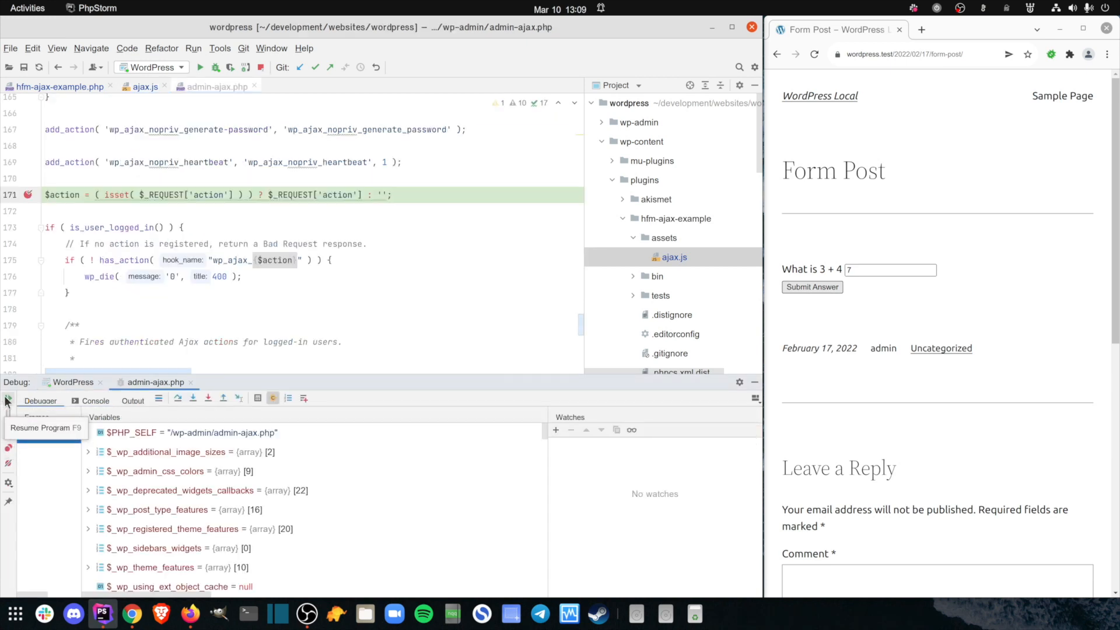
click(8, 399)
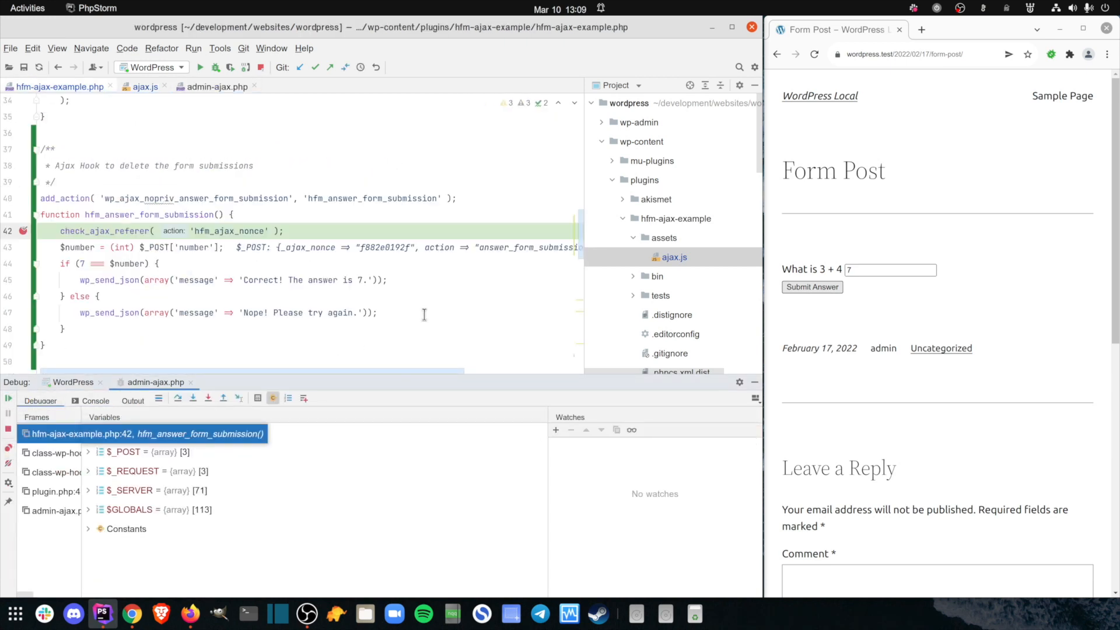